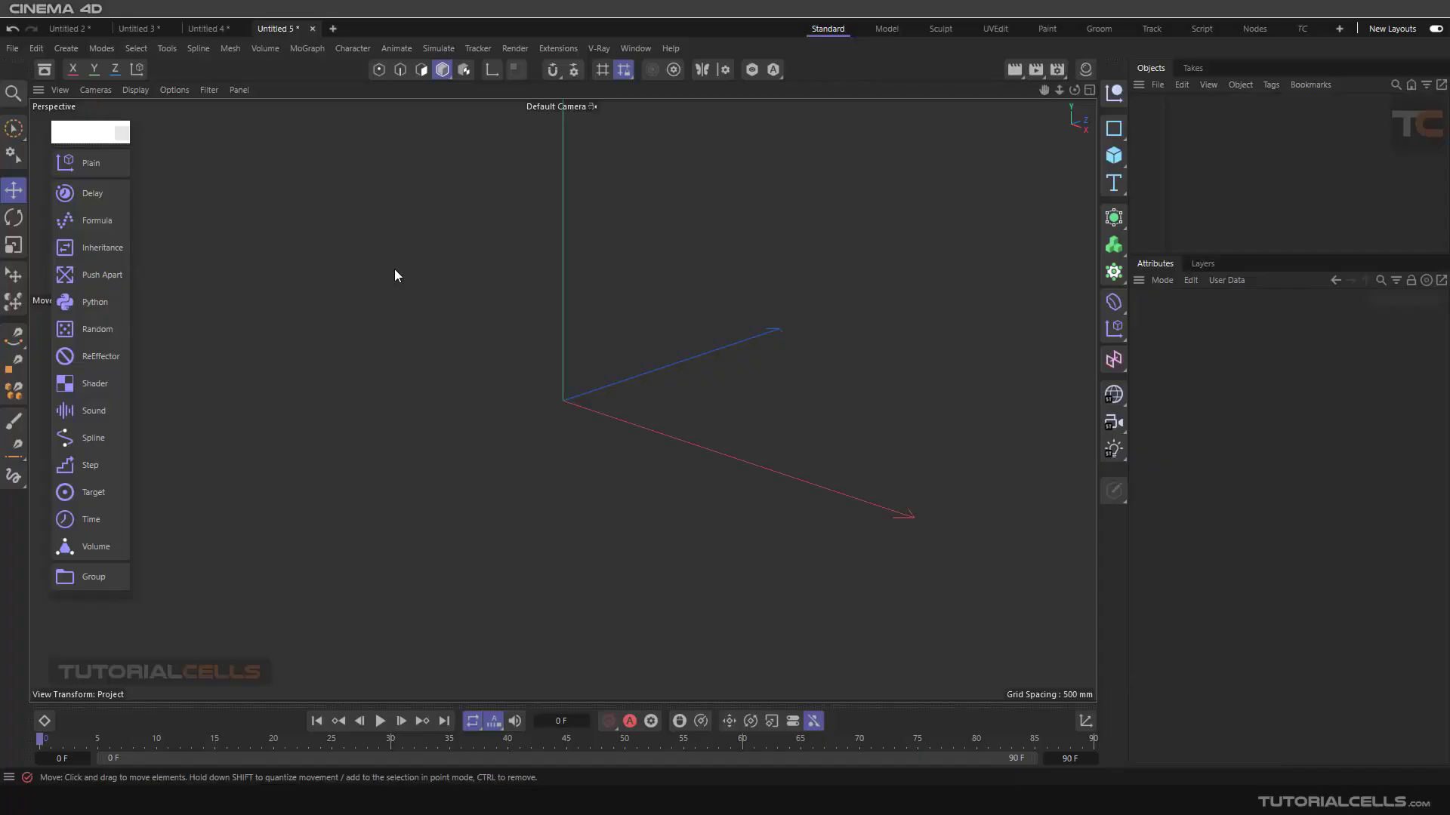
mouse_move(102, 274)
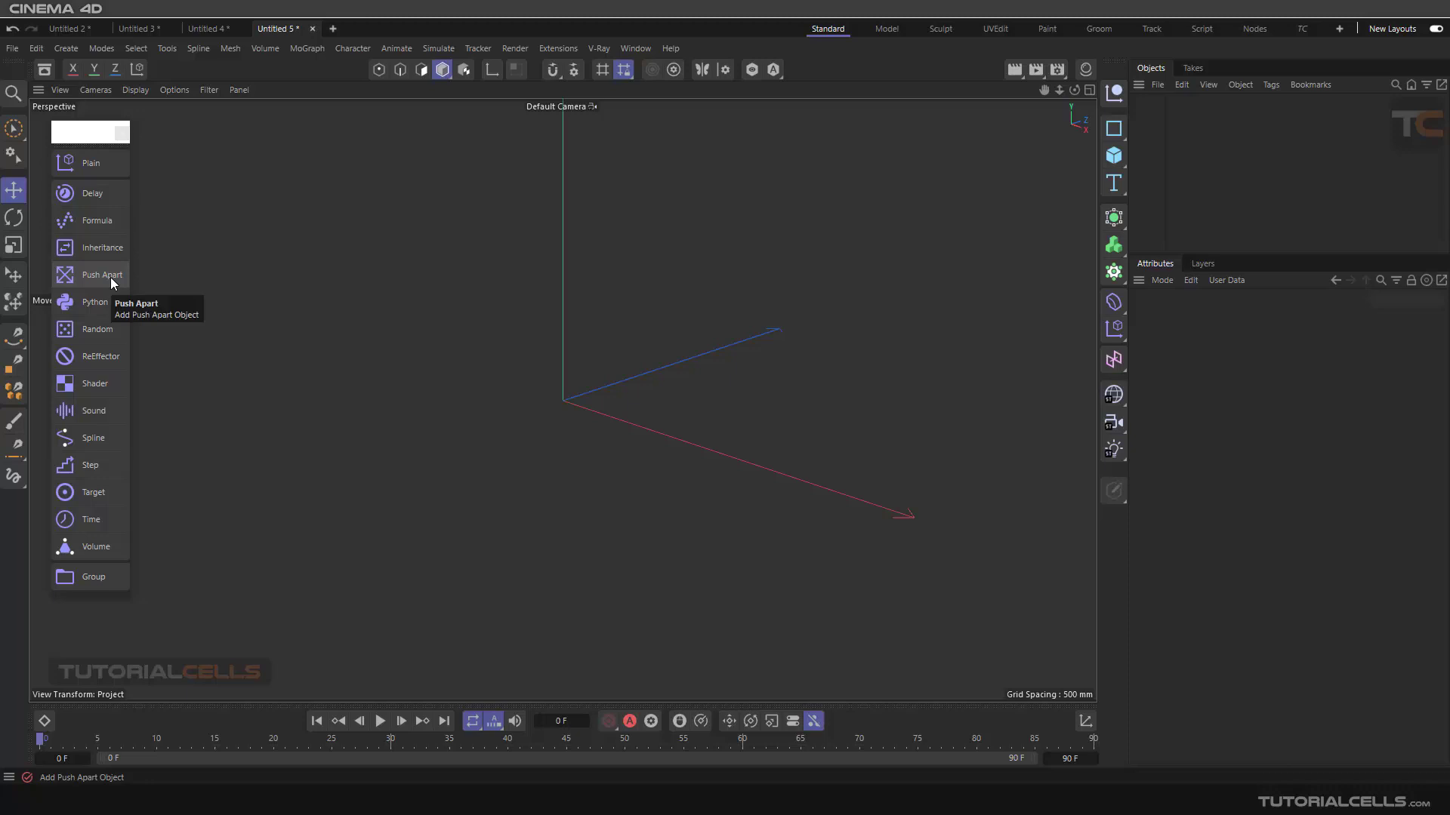
mouse_move(105, 287)
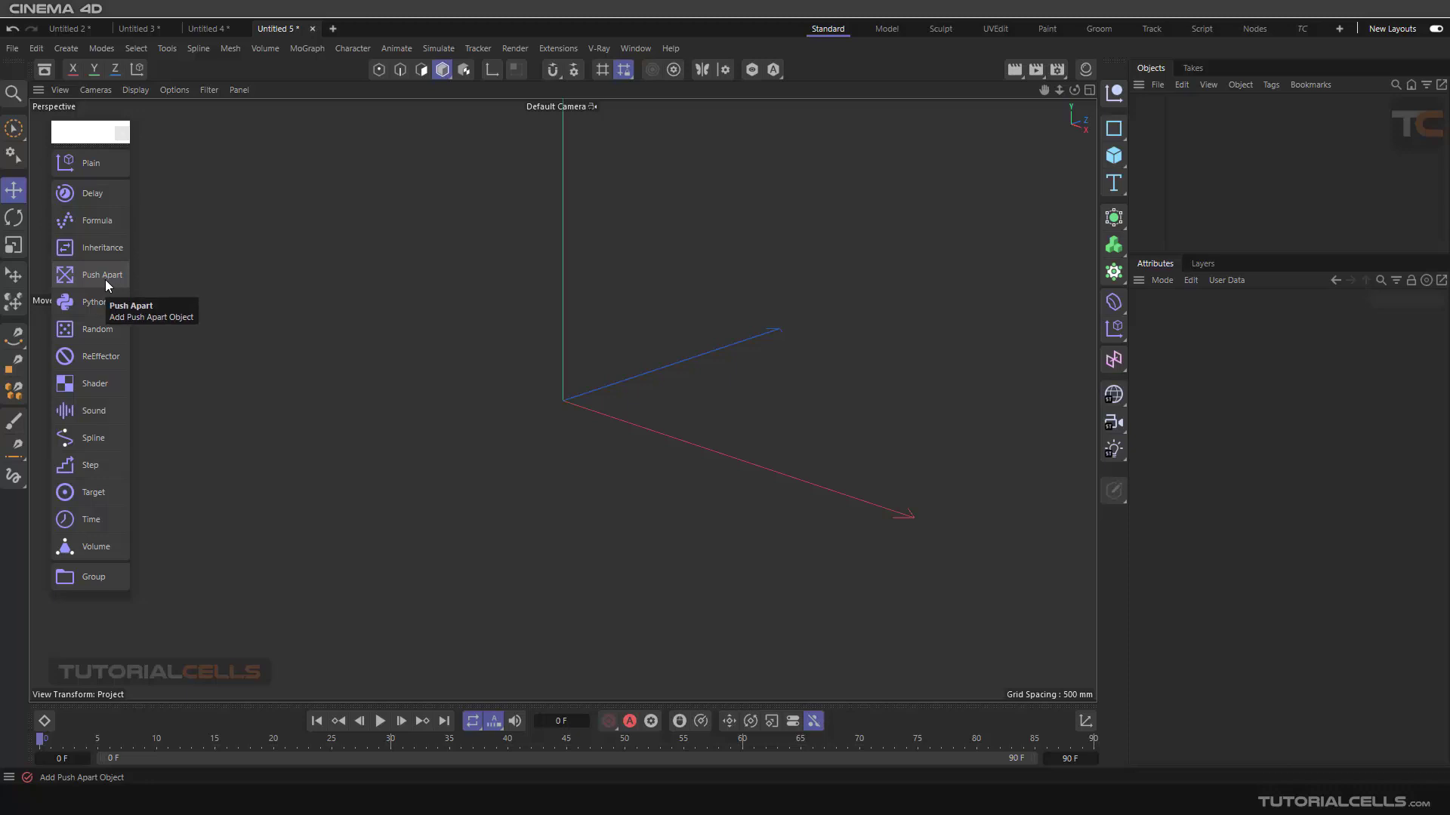
mouse_move(441, 353)
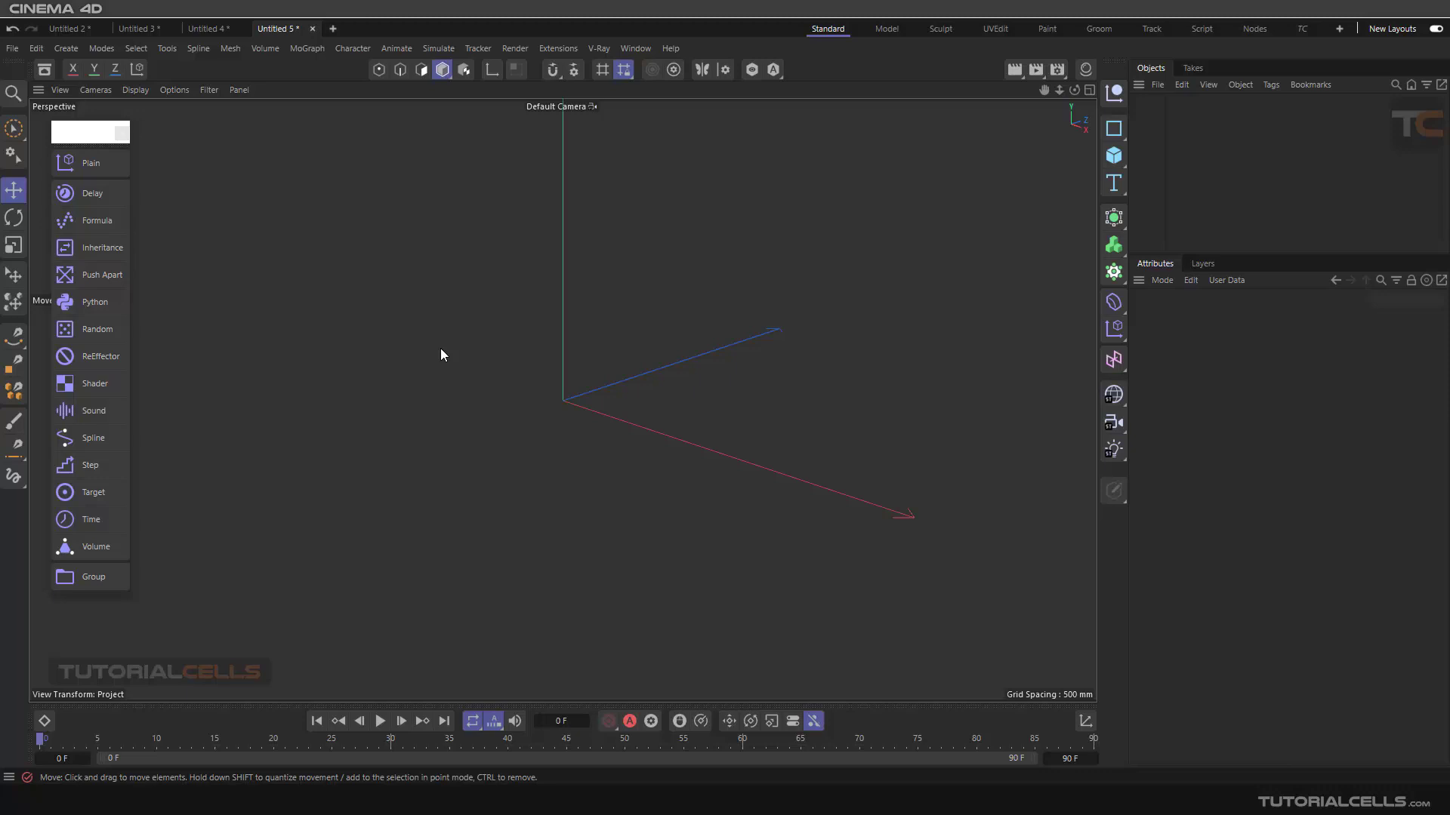
mouse_move(465, 332)
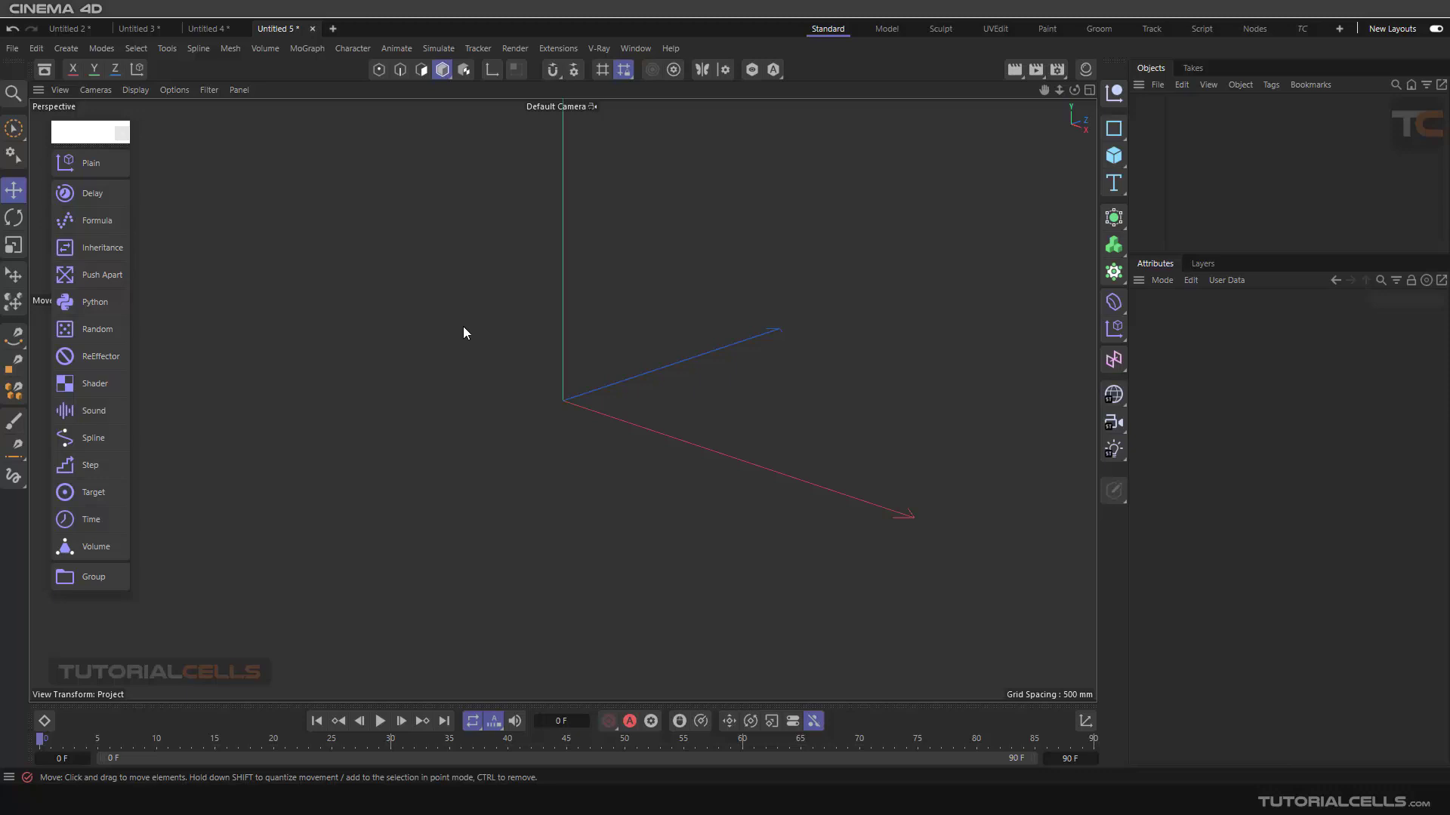
mouse_move(1113, 154)
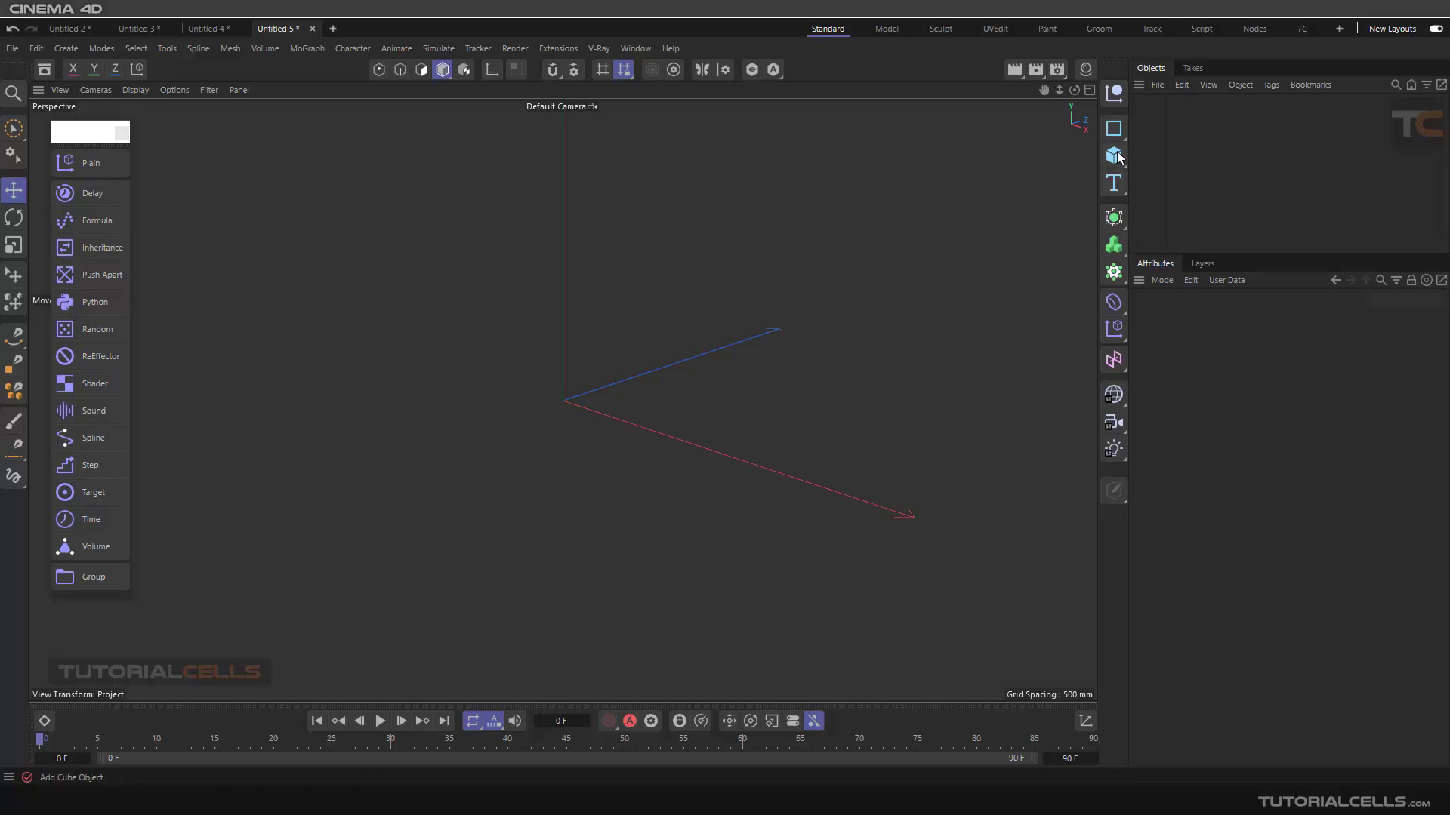
Add a Sphere and clone it in a Grid-mode Cloner with a 10x10x10 count.
left_click(1115, 156)
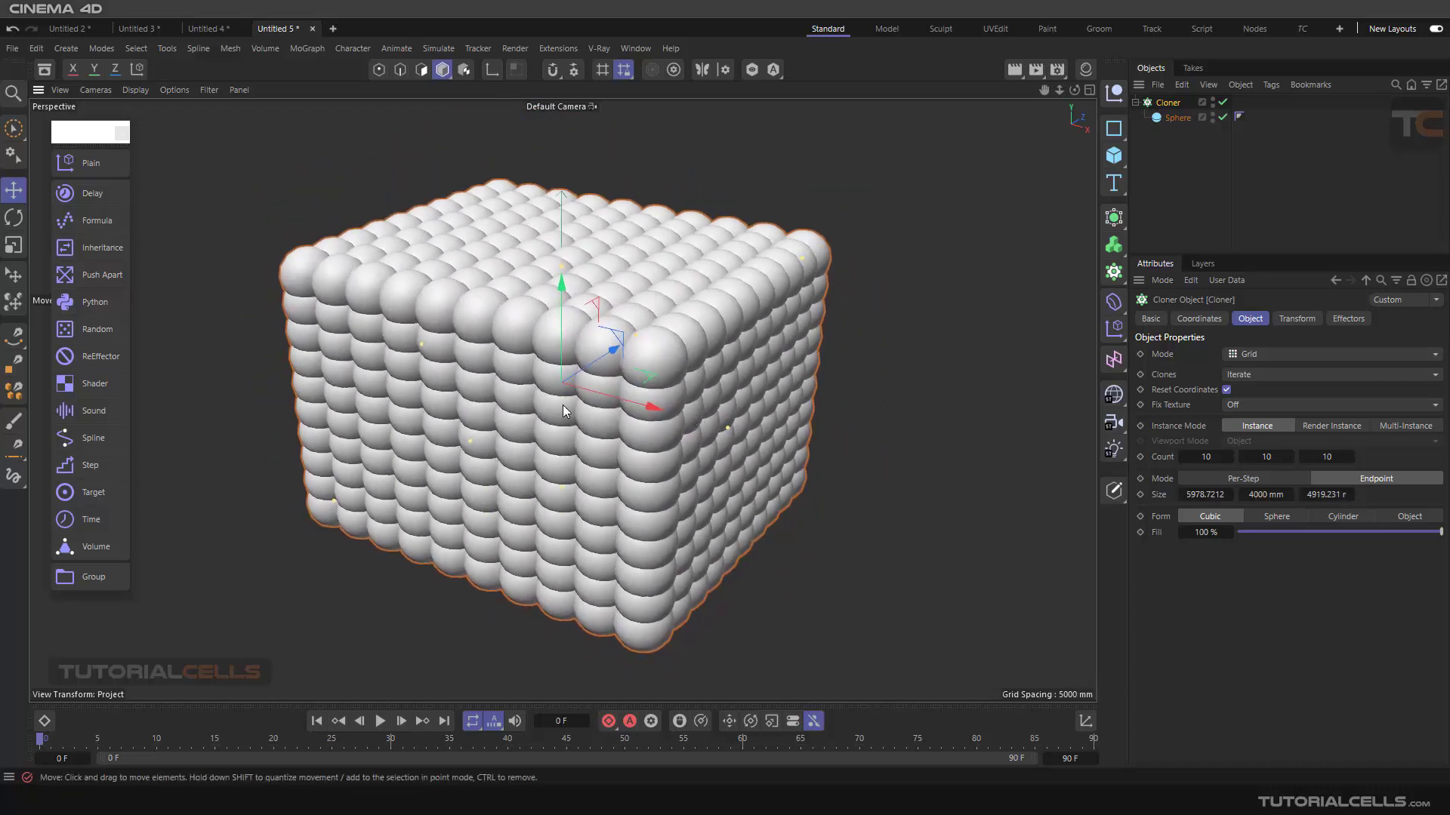
Add a Random effector to the Cloner and create a new material.
left_click(96, 329)
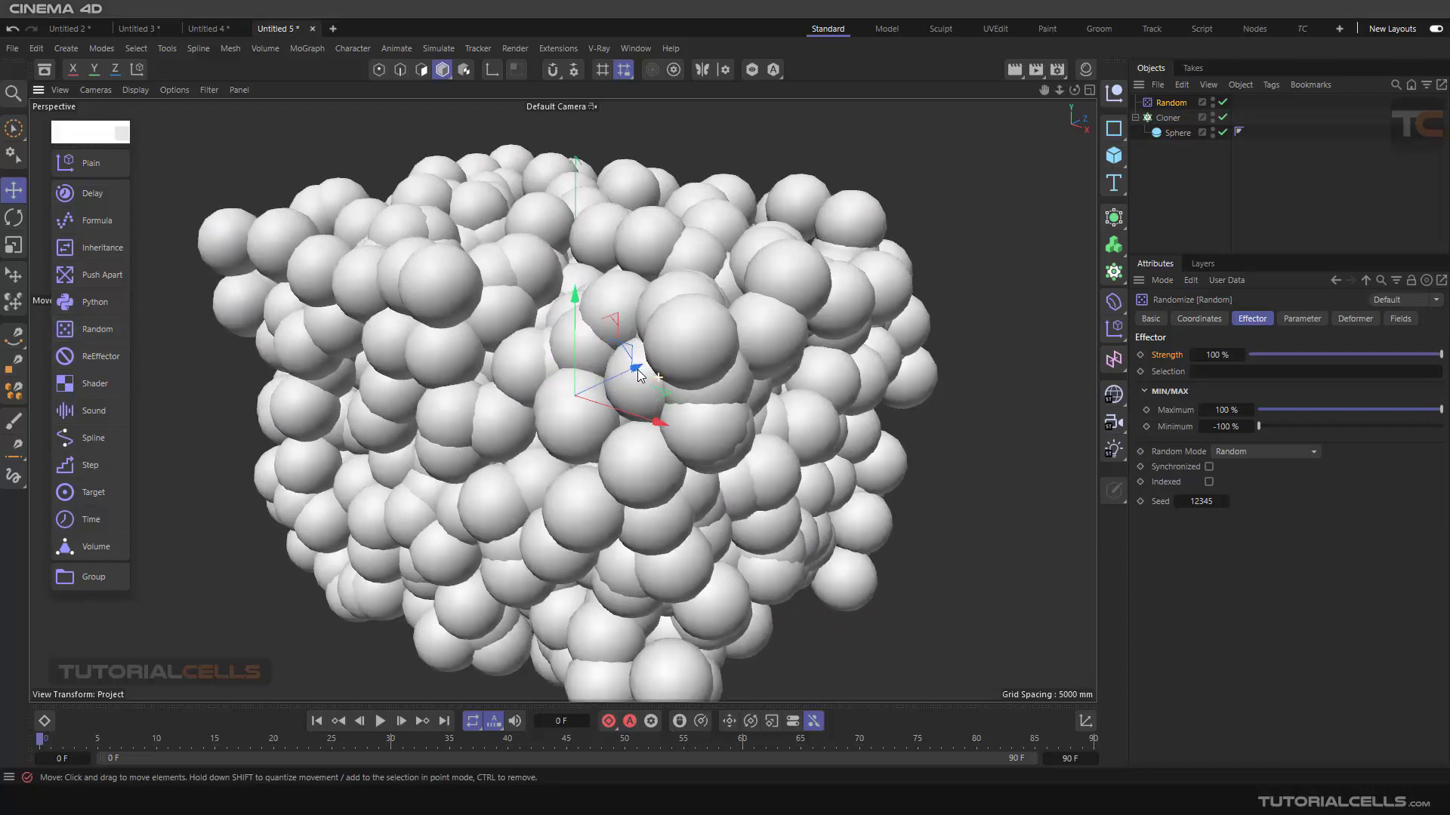
left_click(1086, 69)
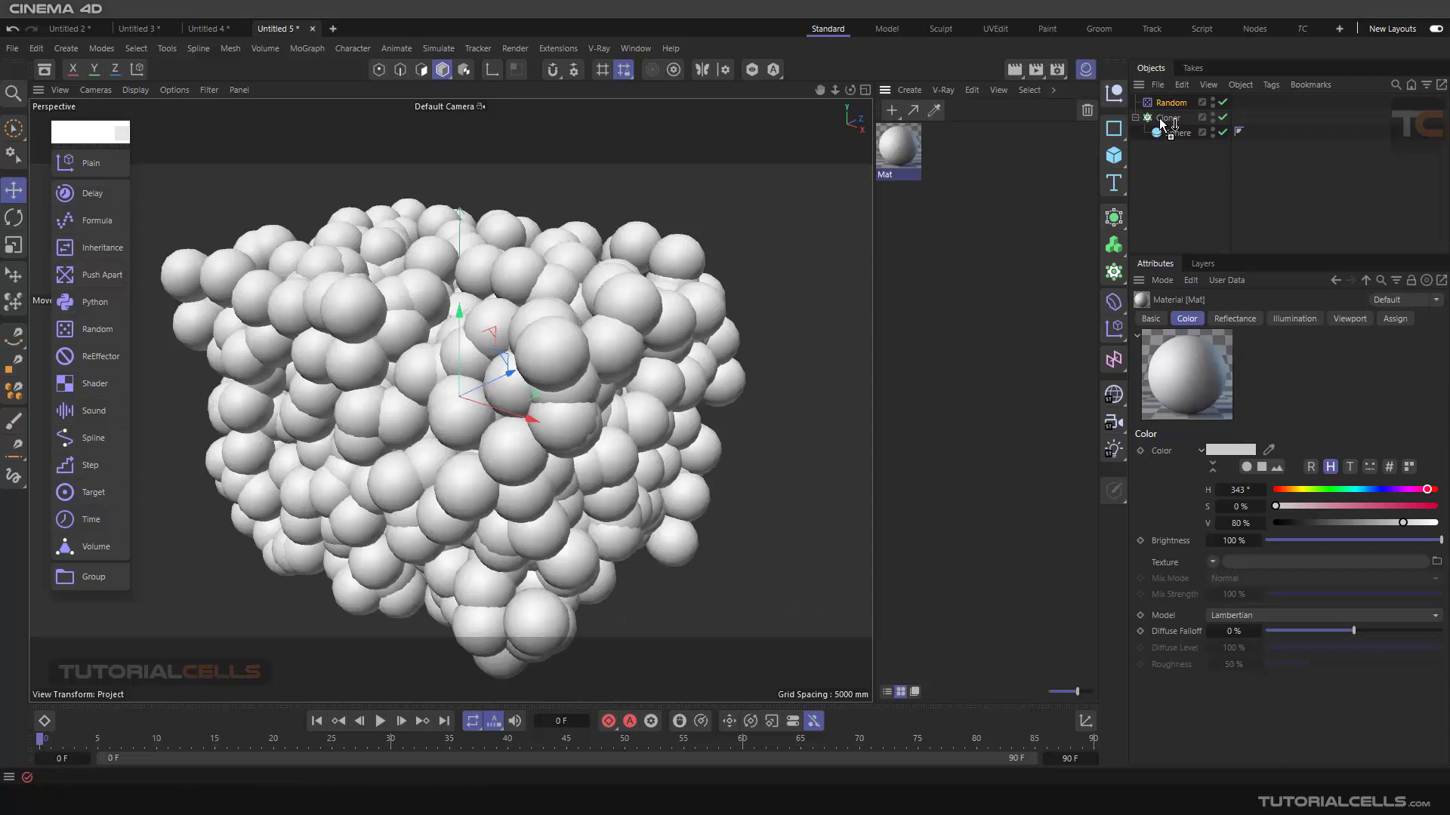
Set the material colour to orange, apply it to the Cloner and select the Cloner.
left_click(1242, 117)
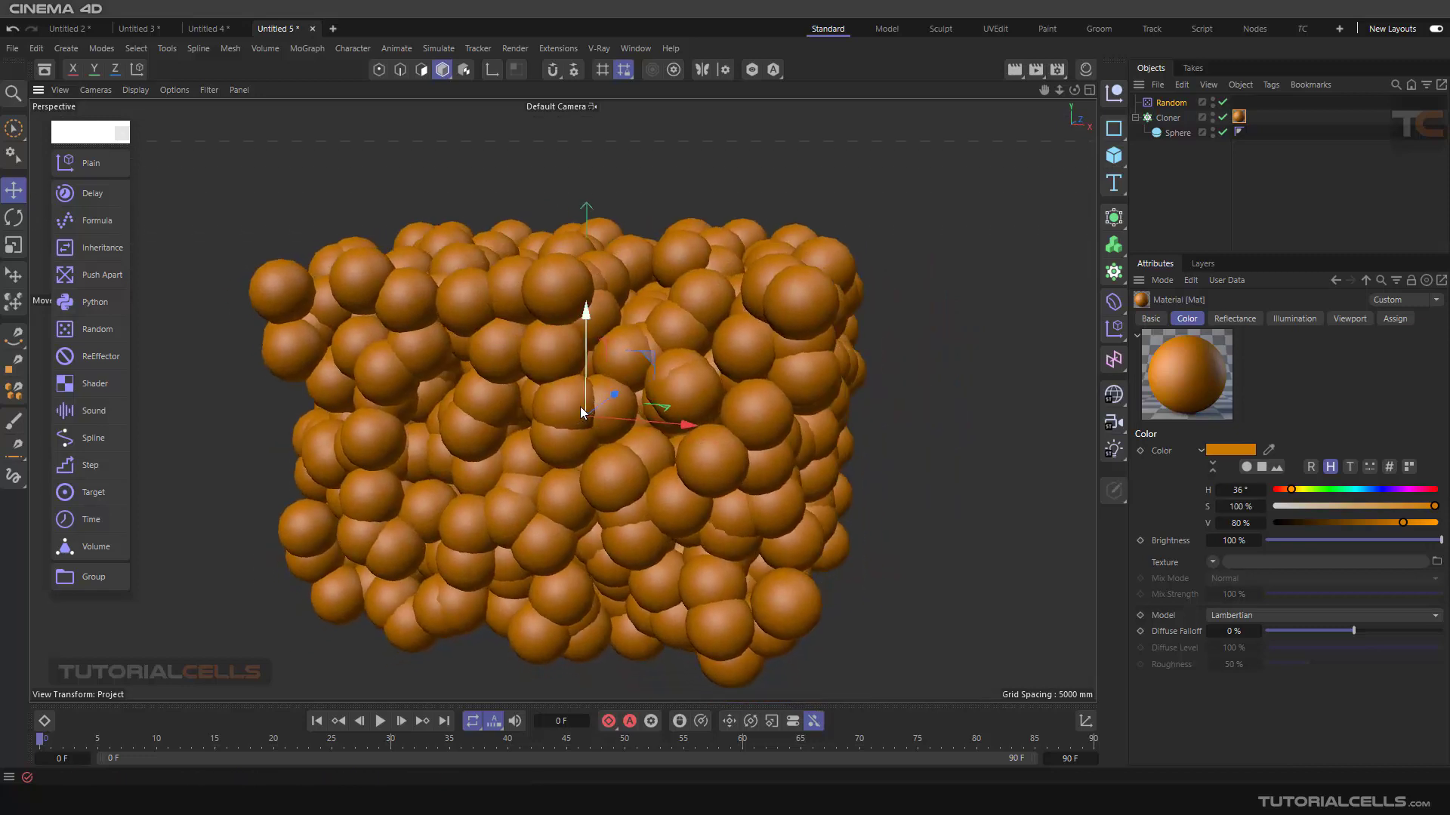
left_click(1167, 118)
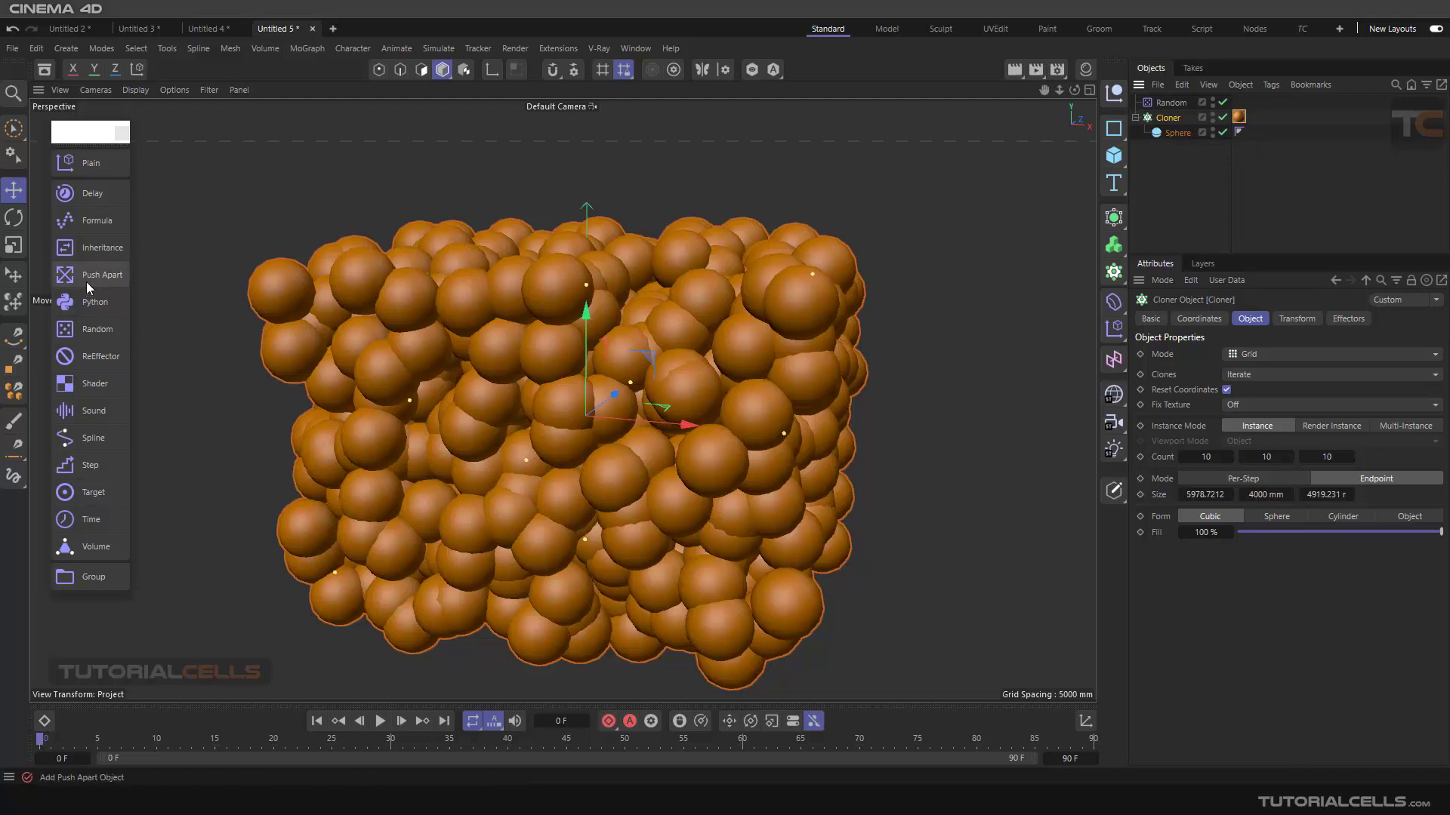
Add a Push Apart effector in Push Apart mode with a 1000 mm radius.
left_click(104, 275)
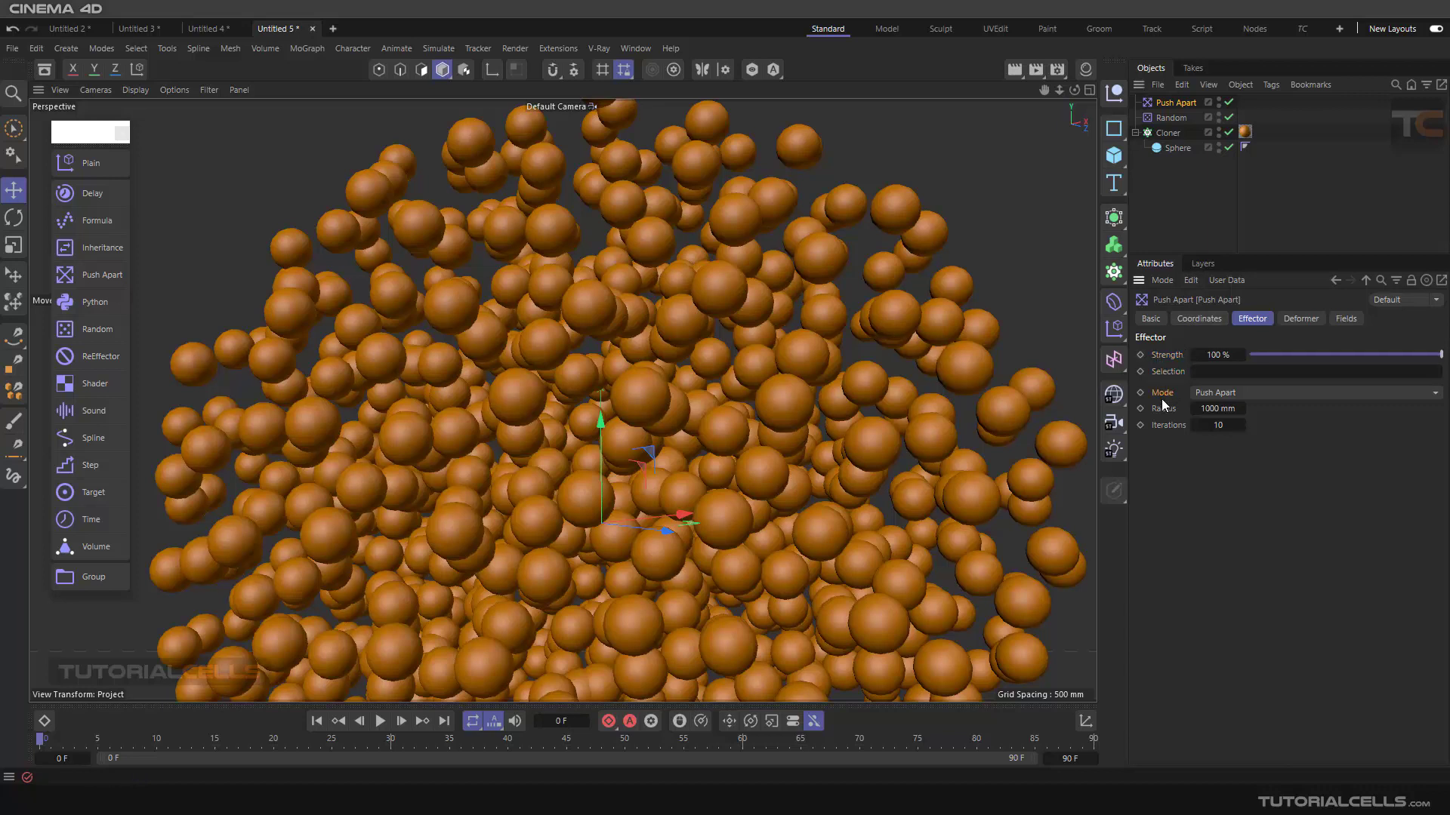
mouse_move(1251, 397)
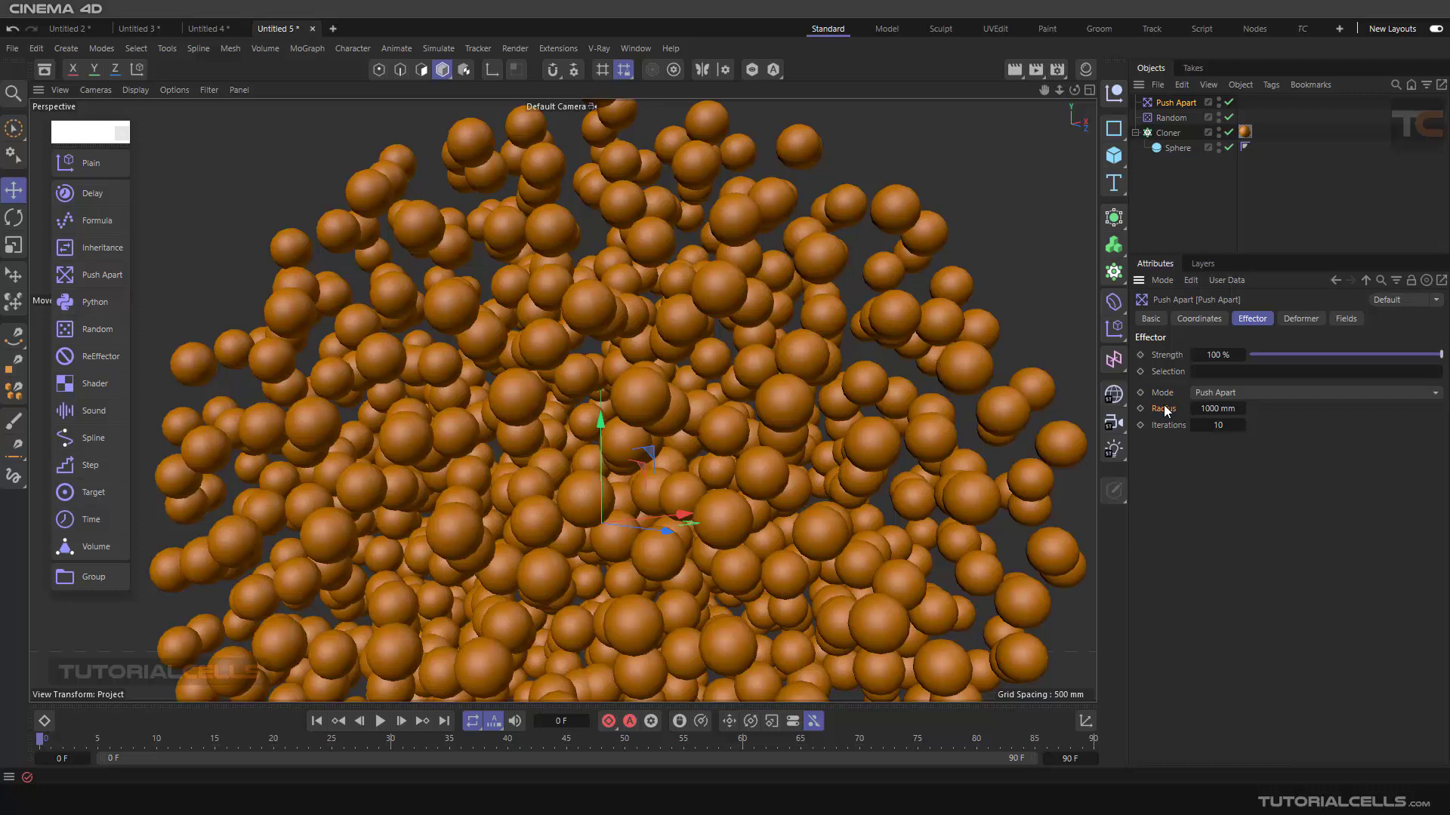
mouse_move(1170, 418)
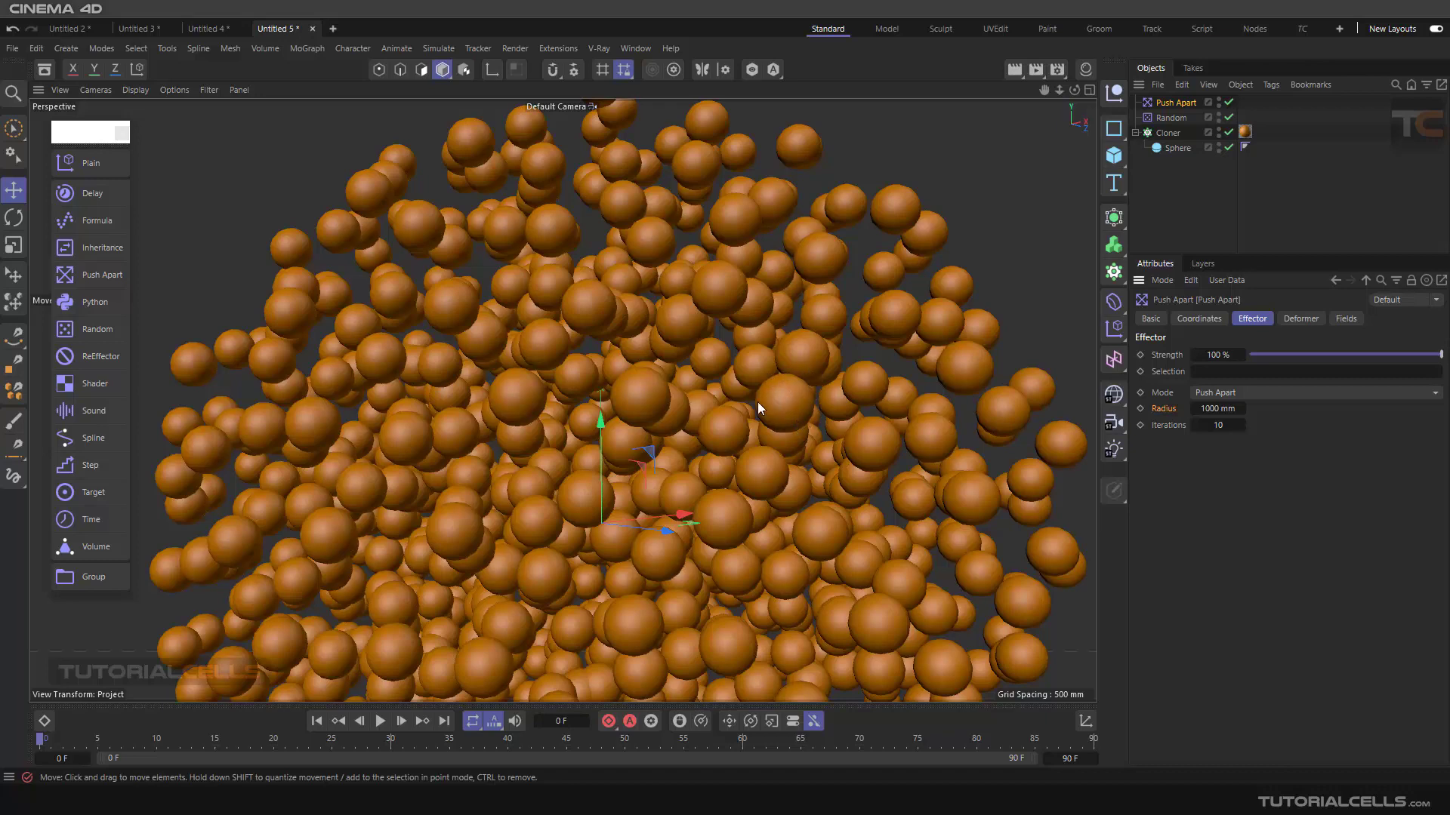
mouse_move(941, 462)
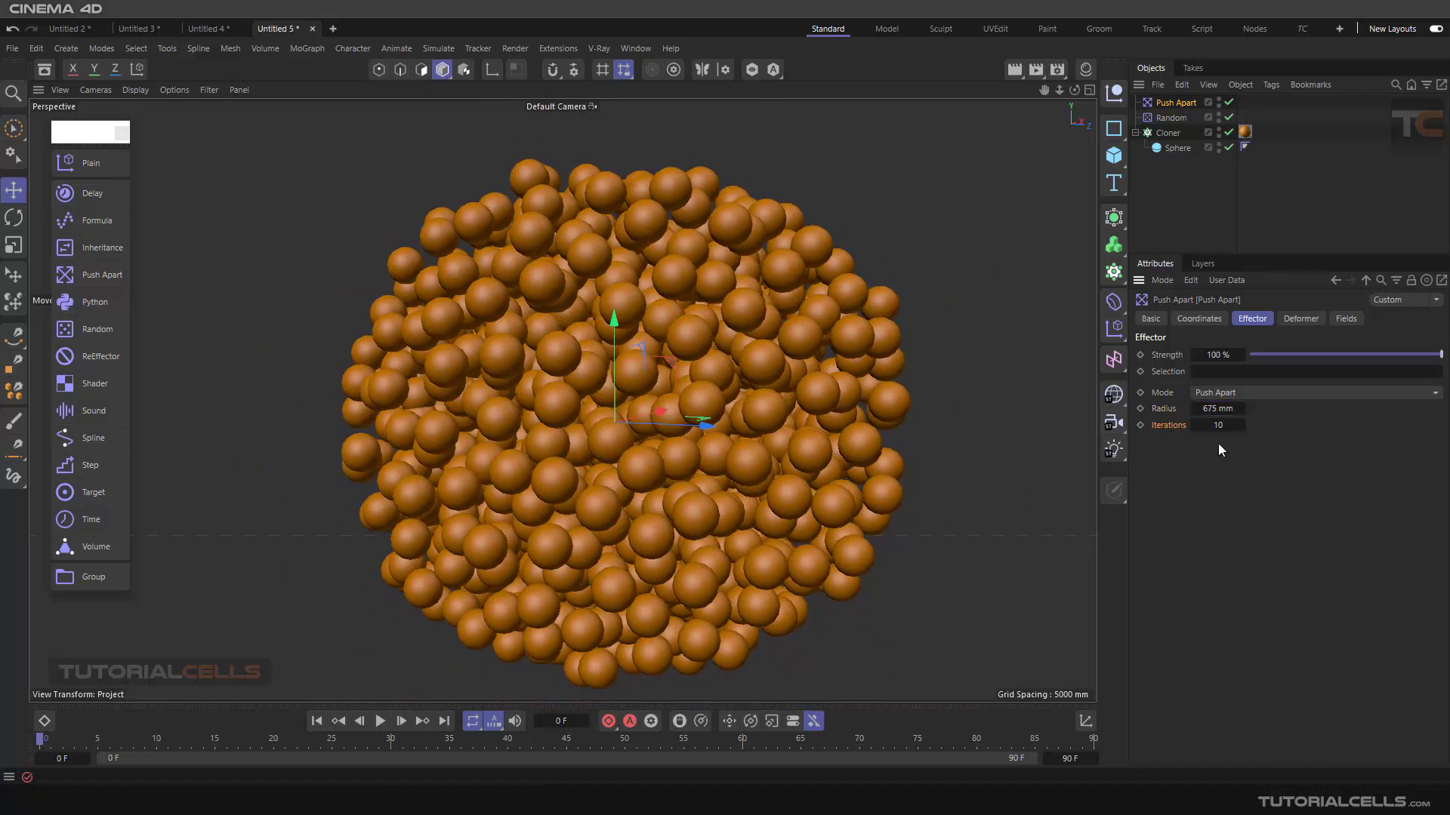
mouse_move(835, 396)
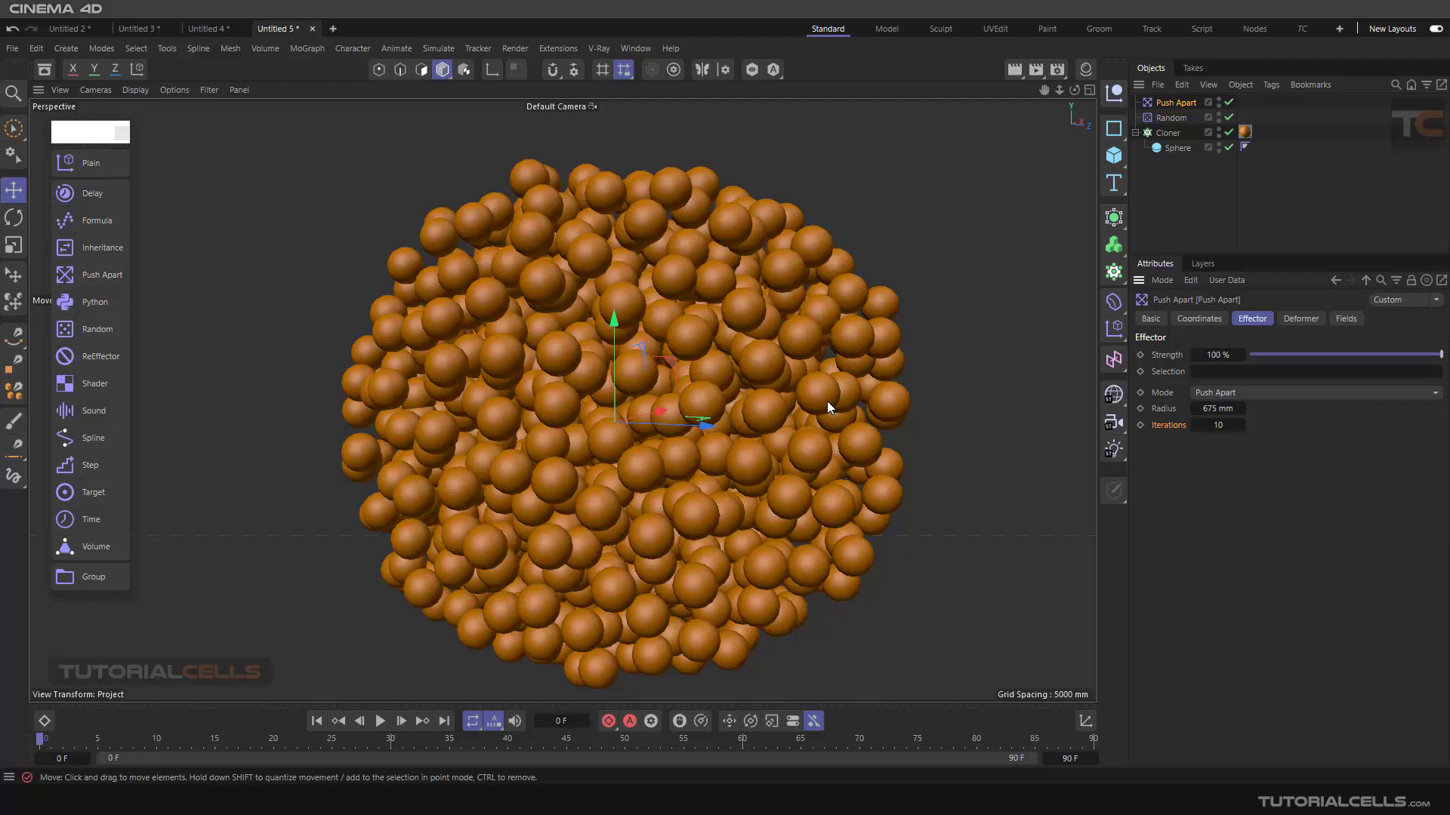
mouse_move(986, 413)
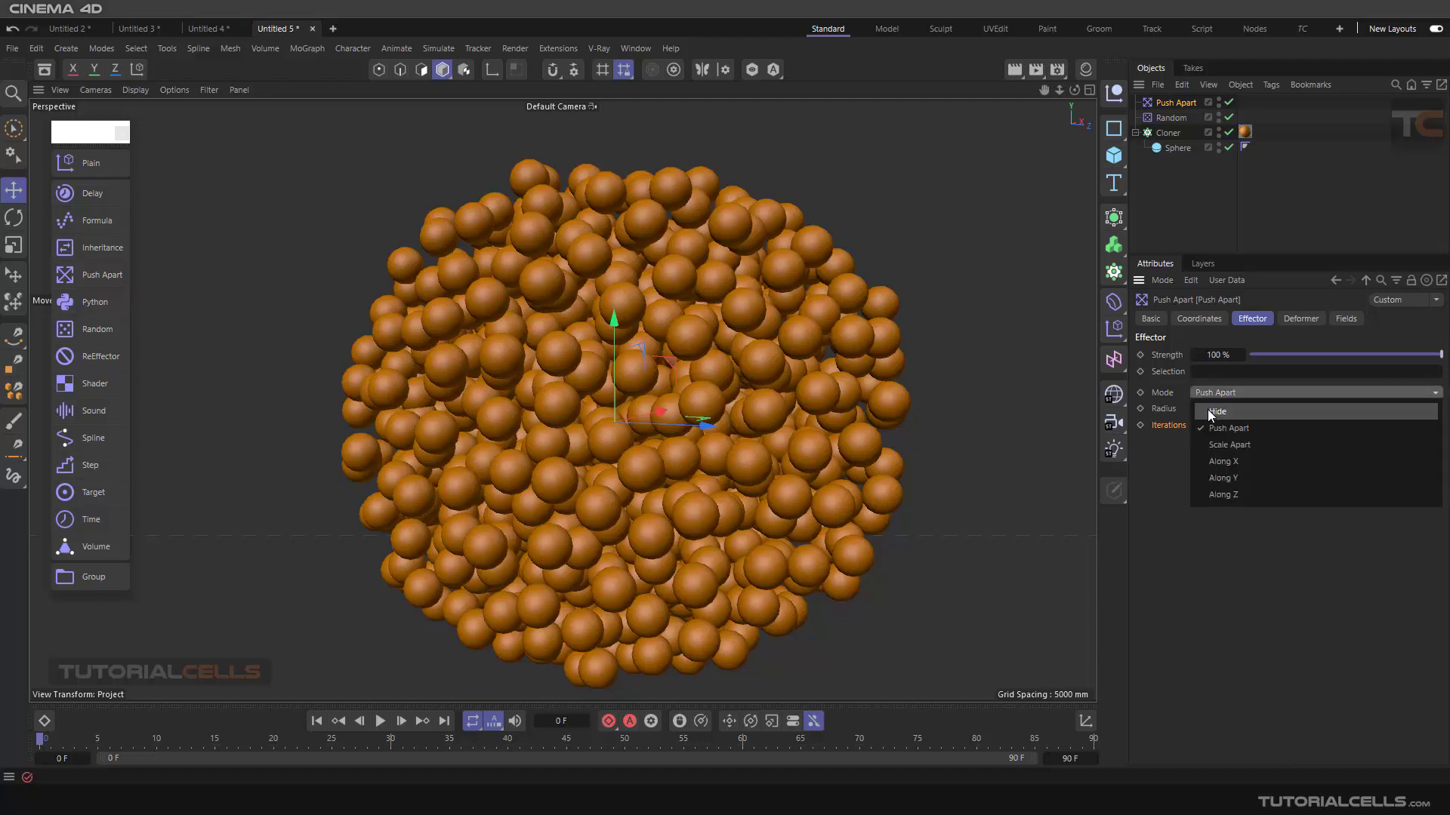
Set the Push Apart effector to Hide mode with a 571 mm radius.
left_click(1218, 411)
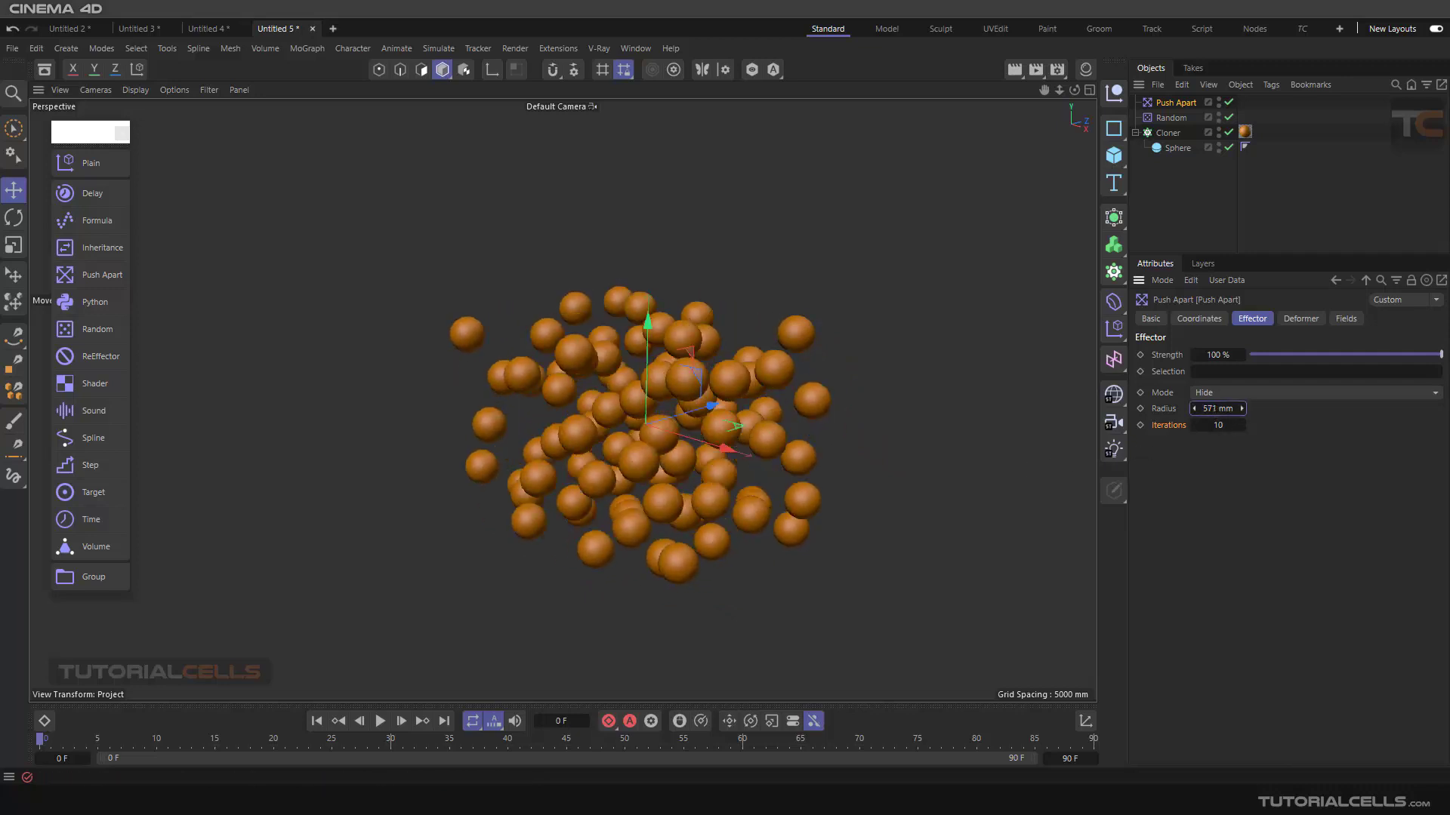
left_click(1313, 392)
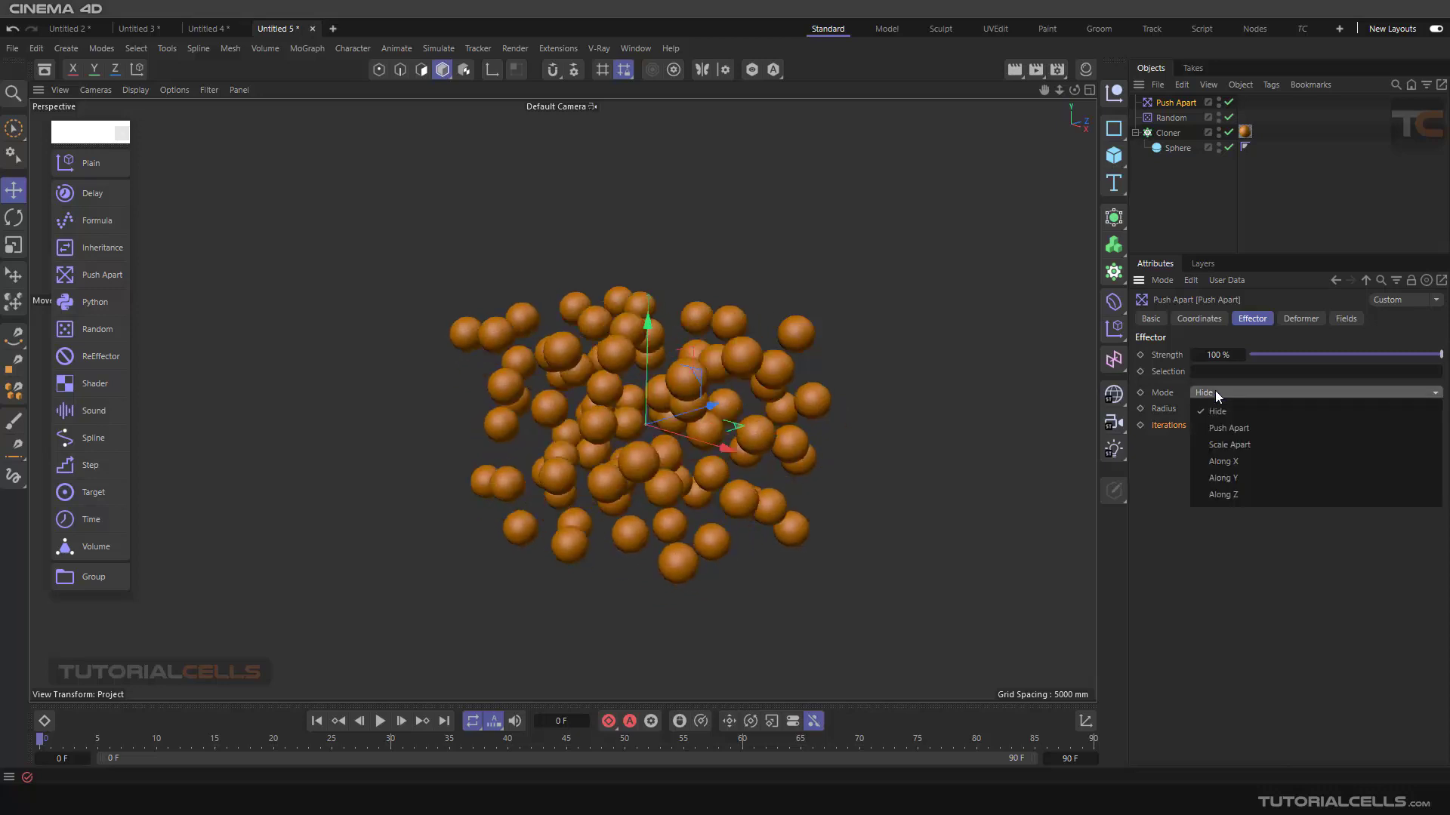
Switch the effector to Scale Apart mode with a 598 mm radius.
left_click(1229, 444)
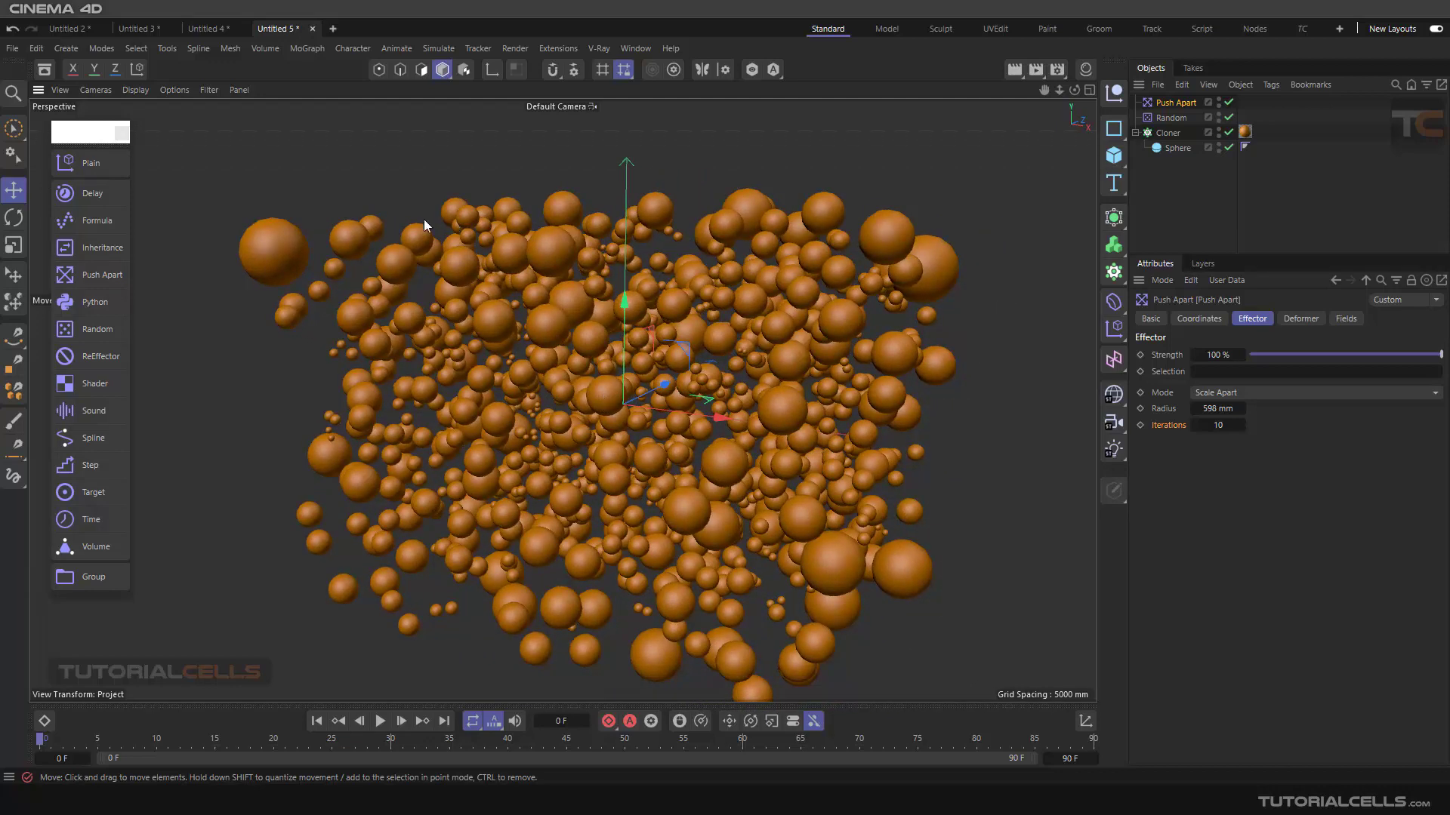
mouse_move(332, 417)
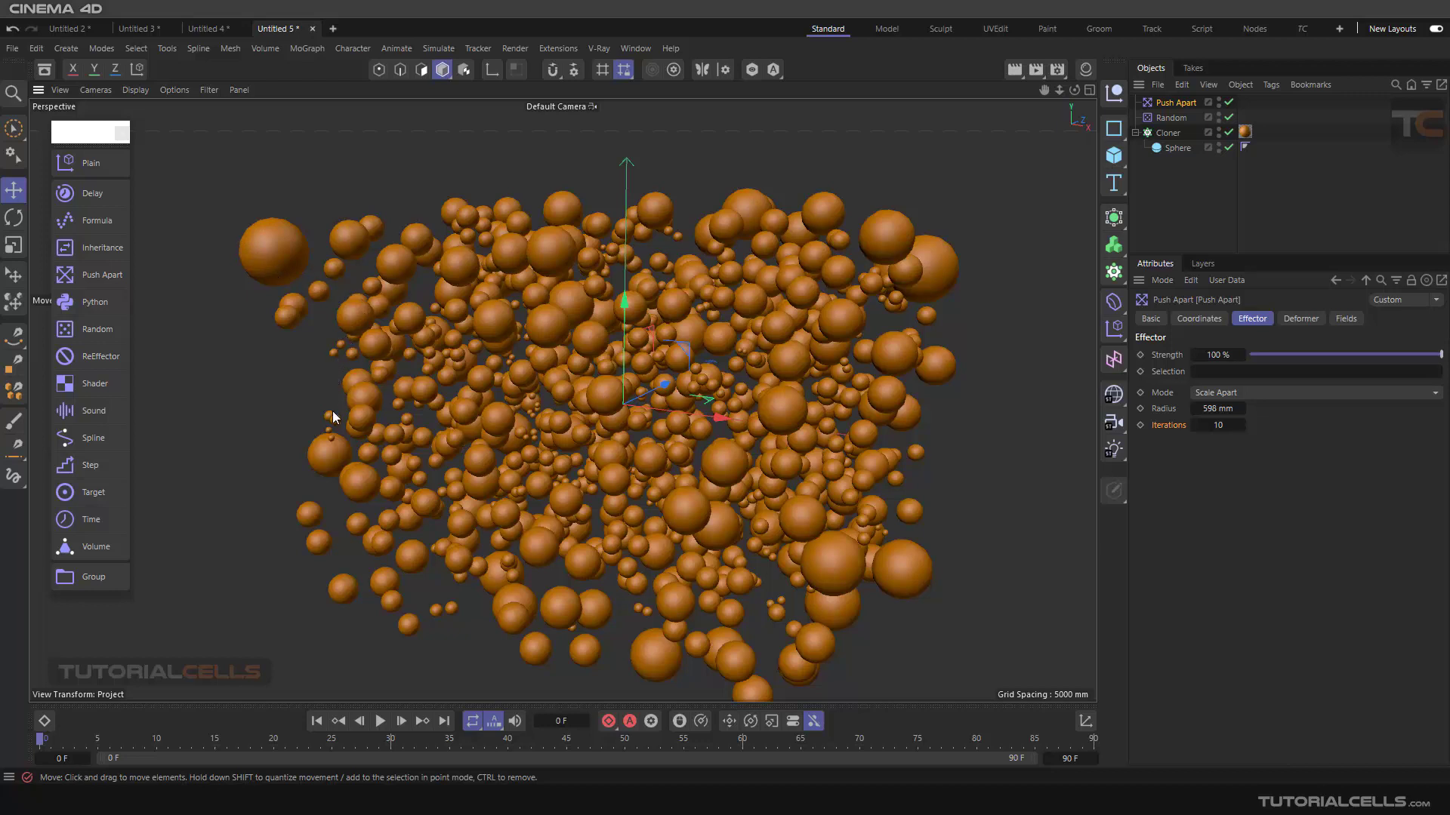
mouse_move(882, 602)
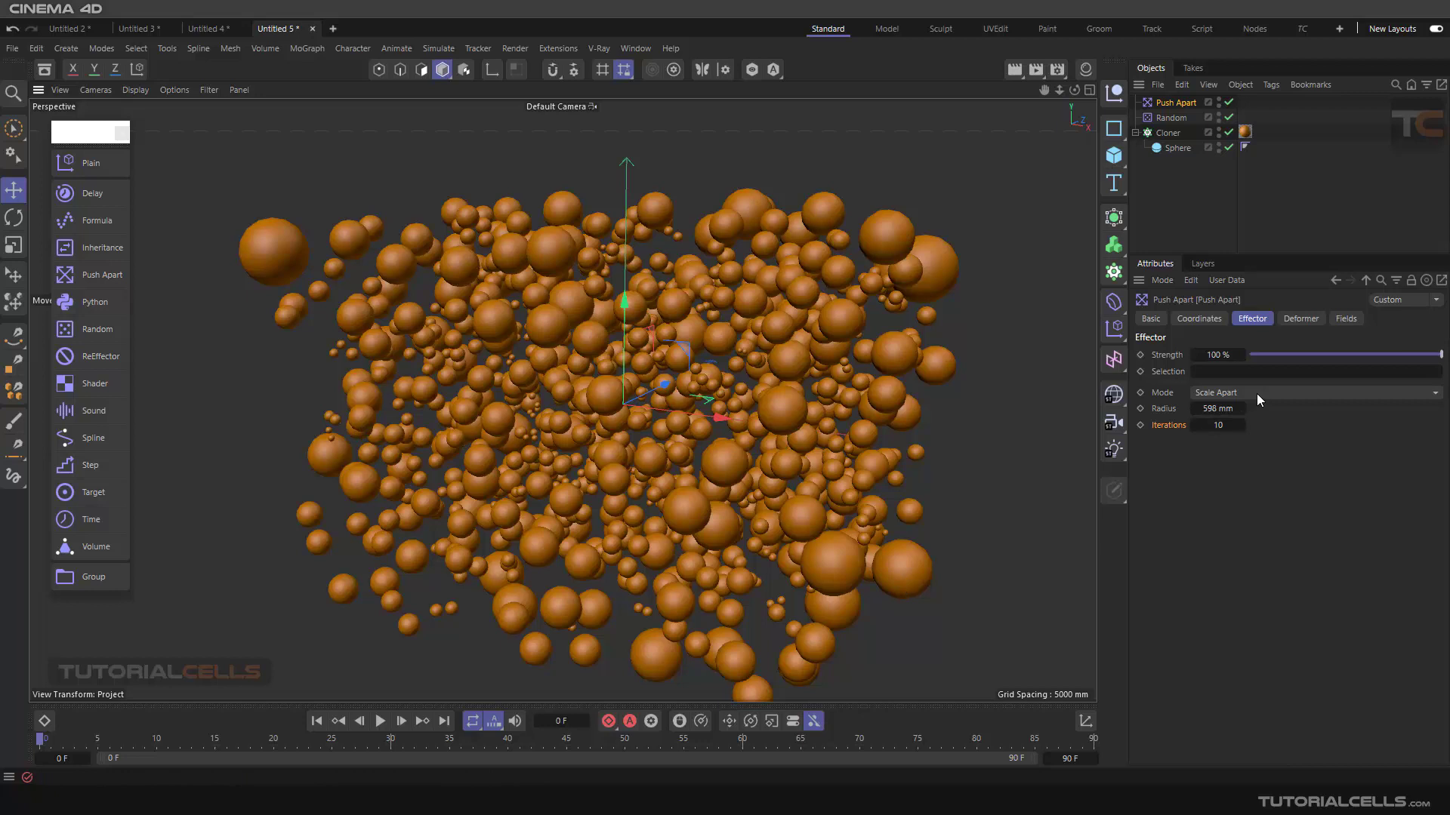
Try Along X, Along Y and Along Z modes, then return to Push Apart mode.
left_click(1449, 393)
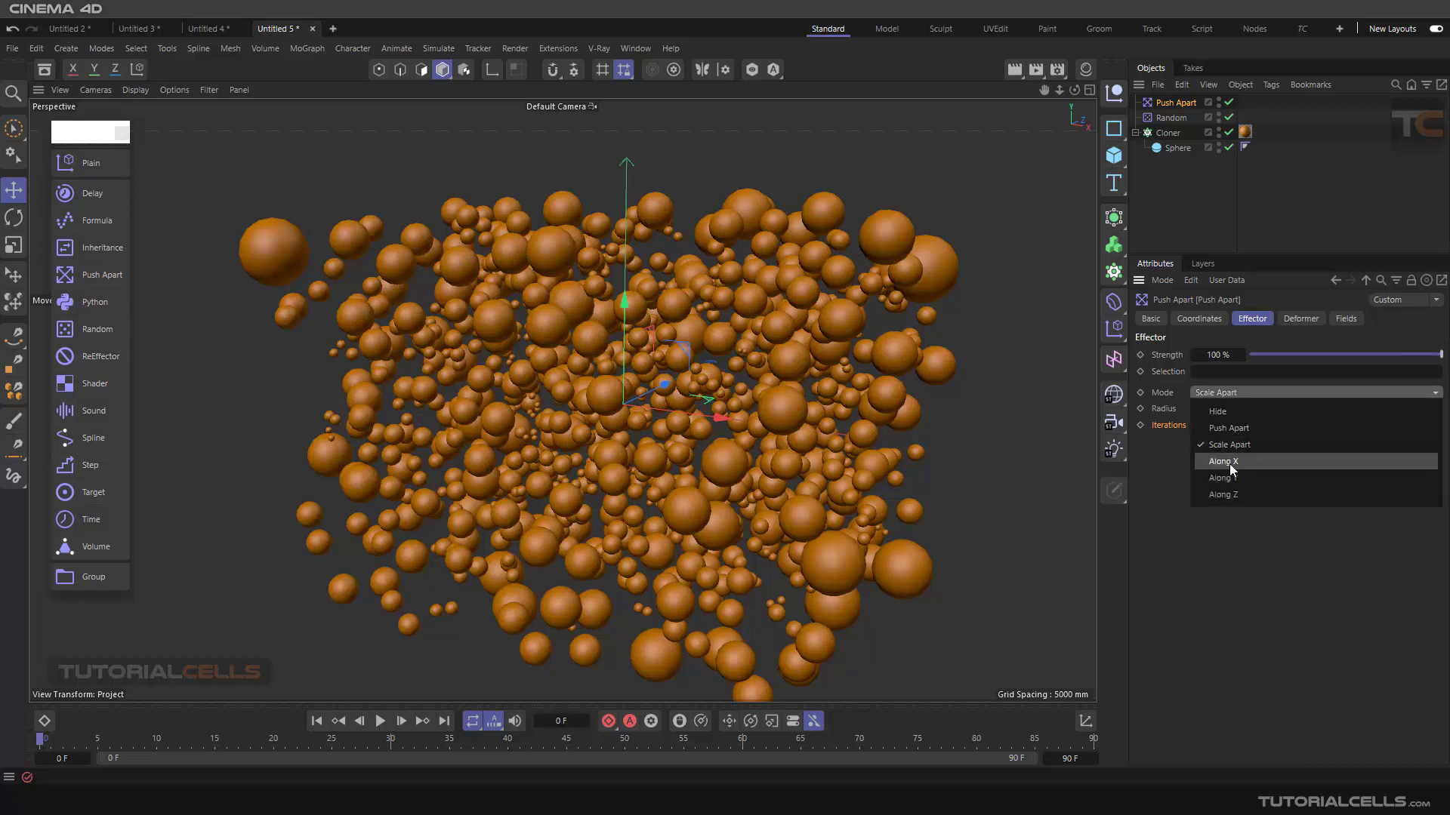
left_click(1222, 461)
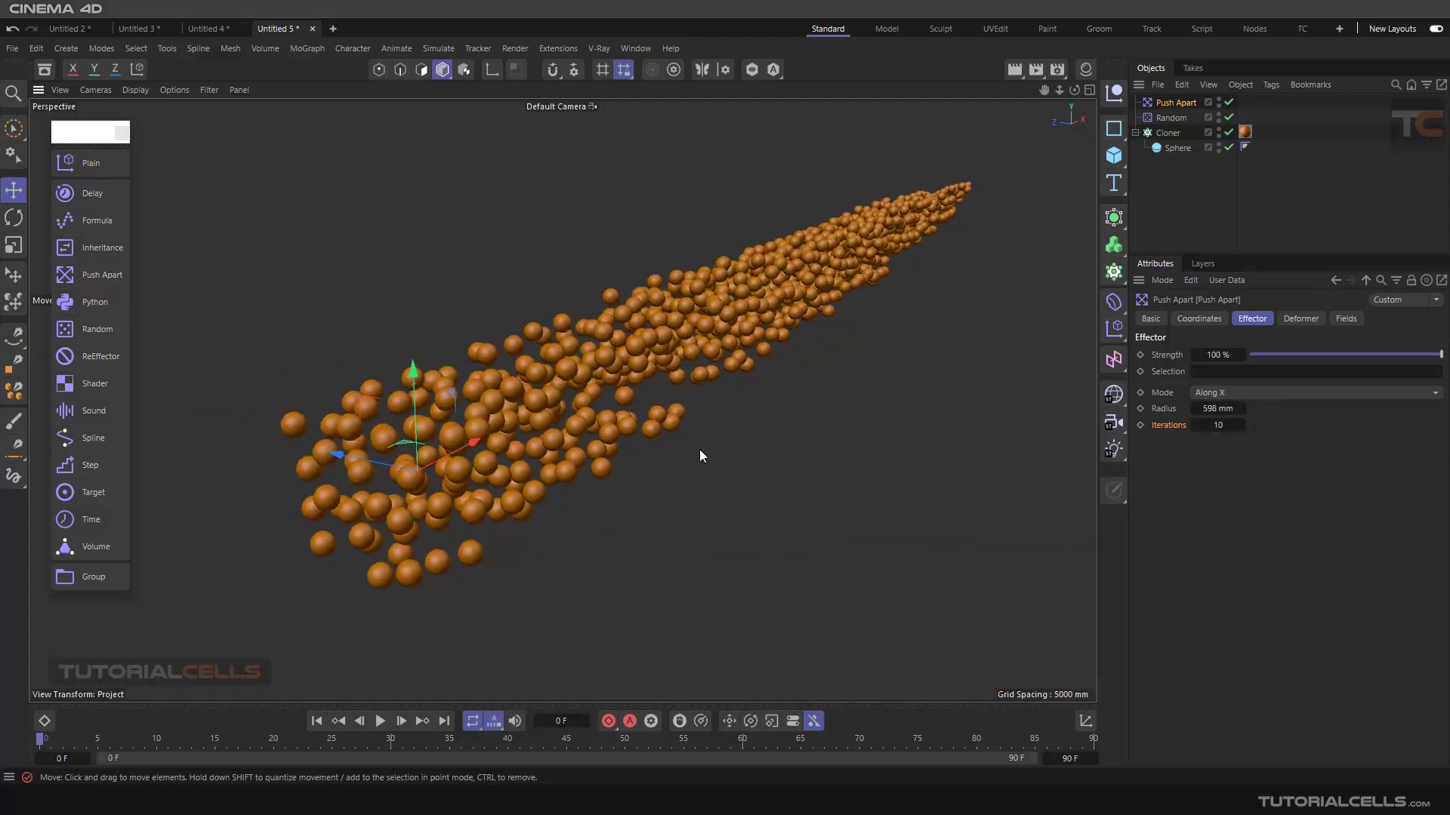
mouse_move(509, 471)
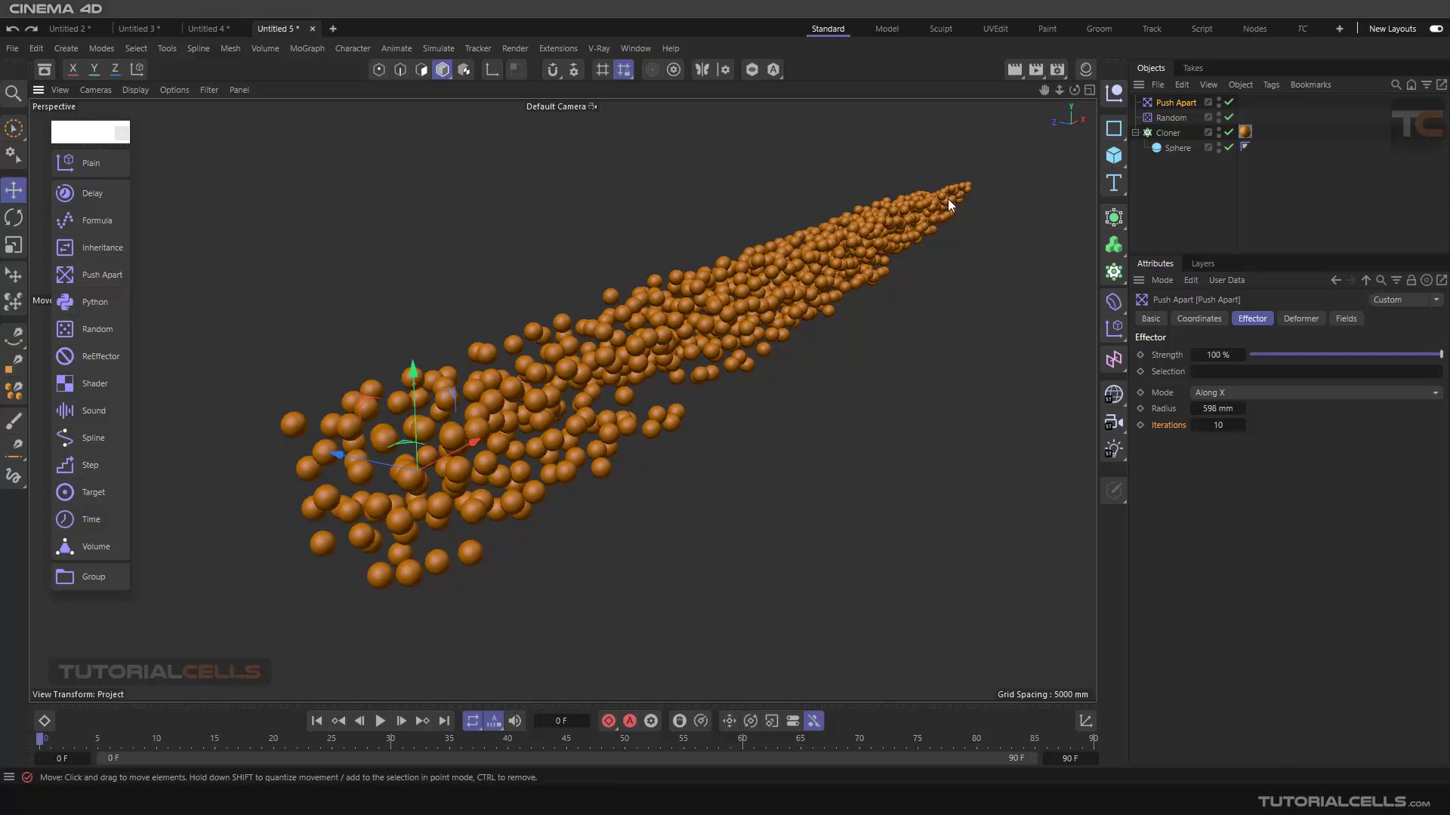
left_click(1312, 393)
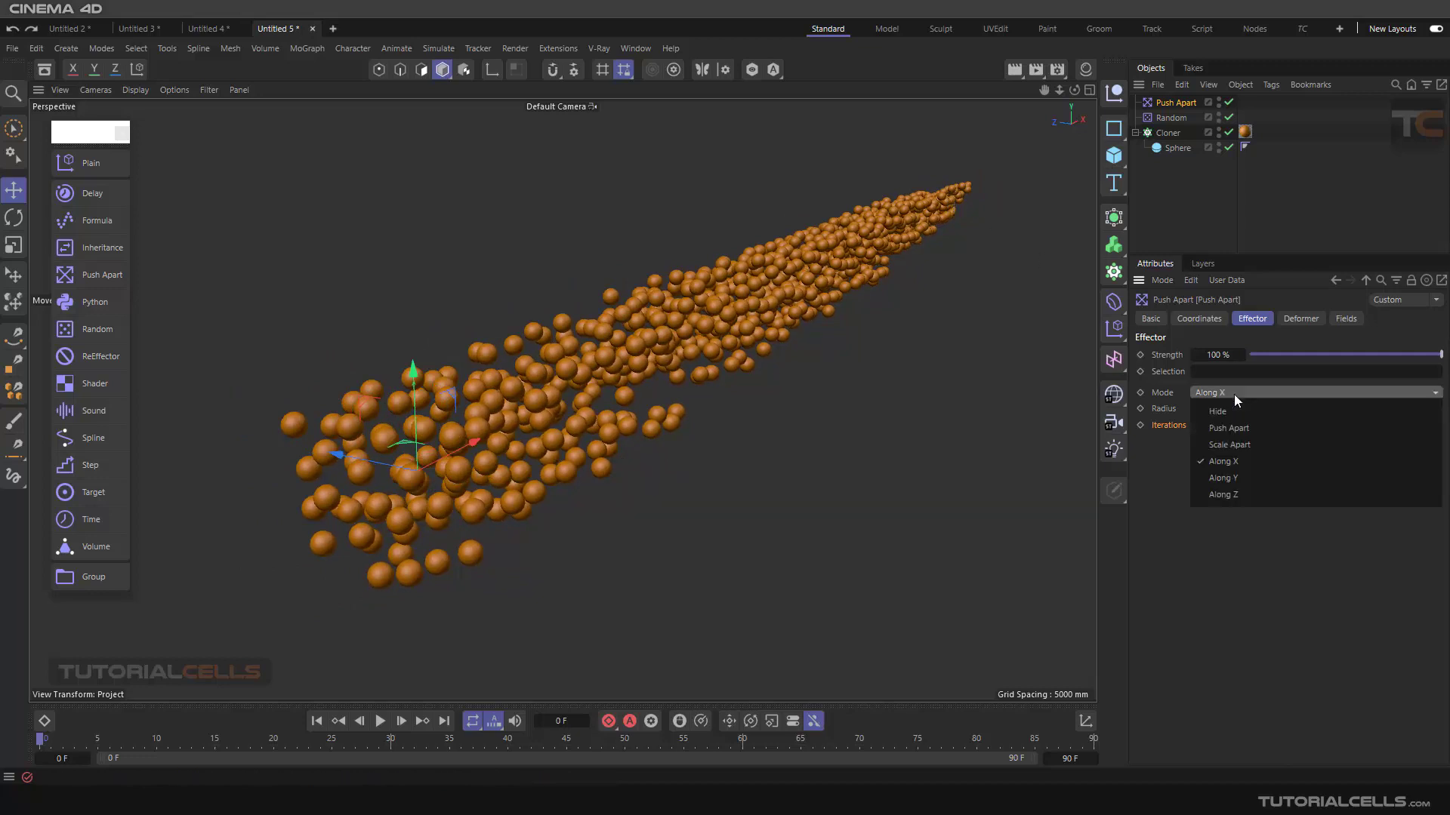
left_click(1222, 479)
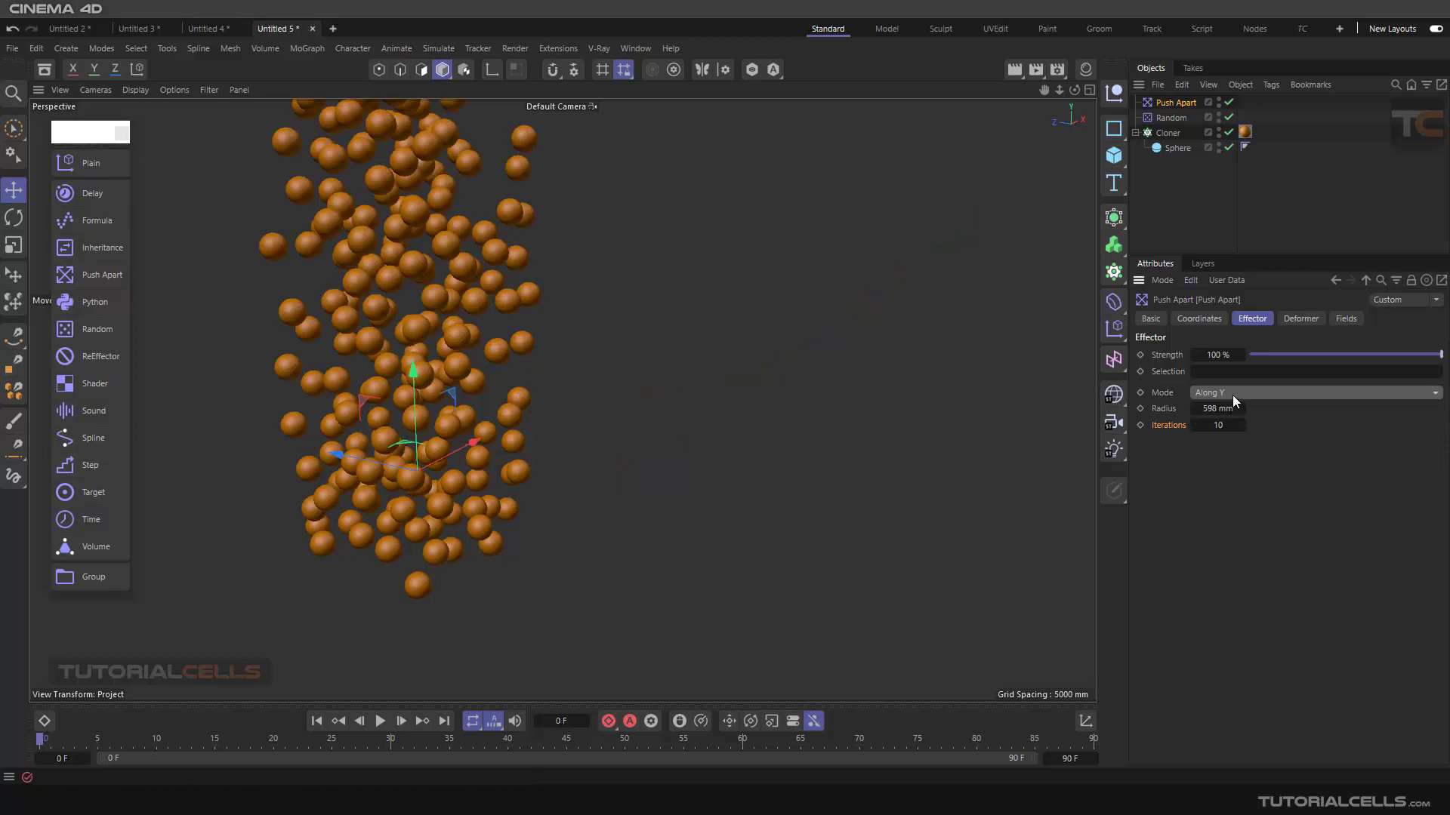
left_click(1312, 393)
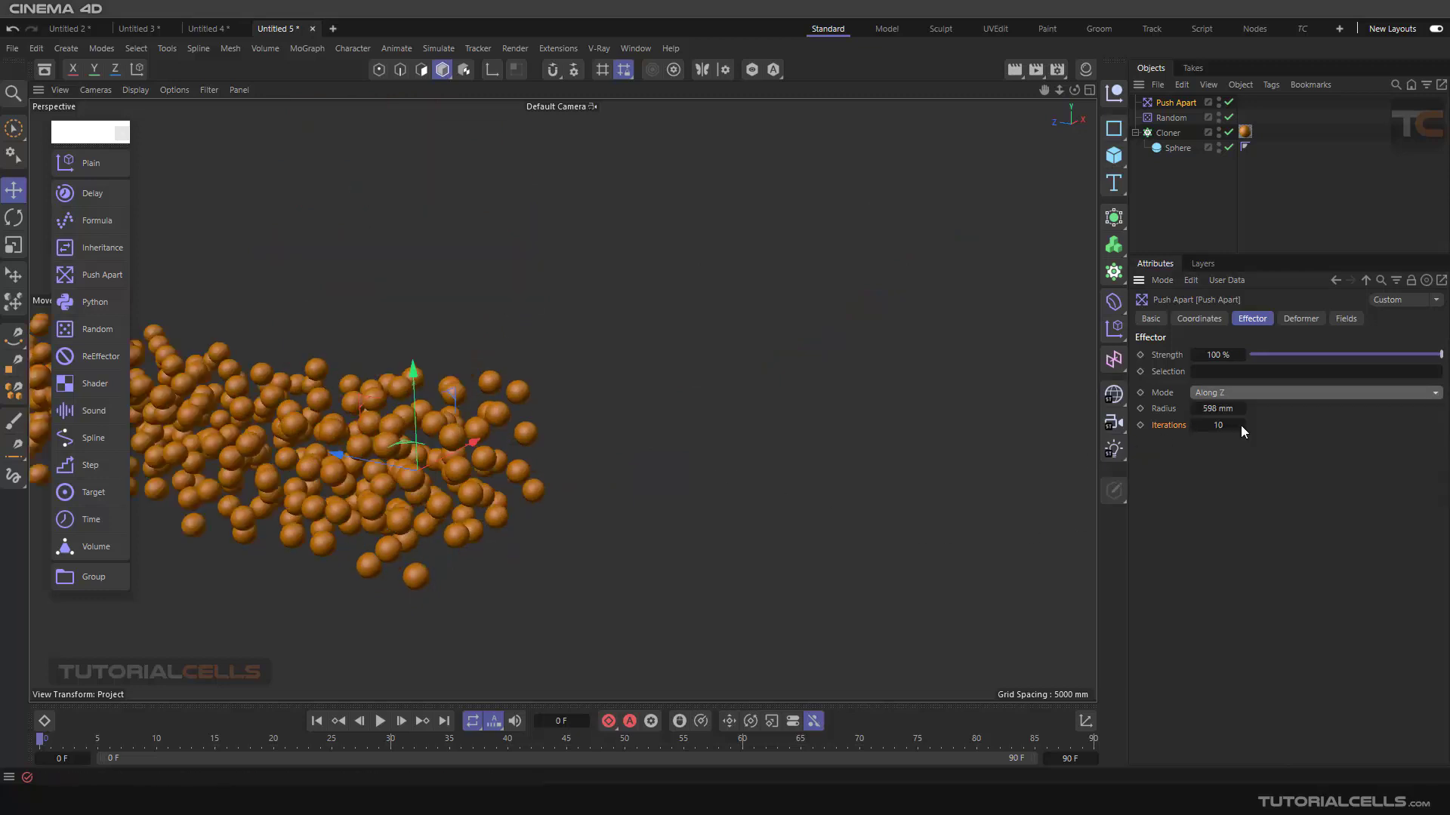
left_click(1312, 393)
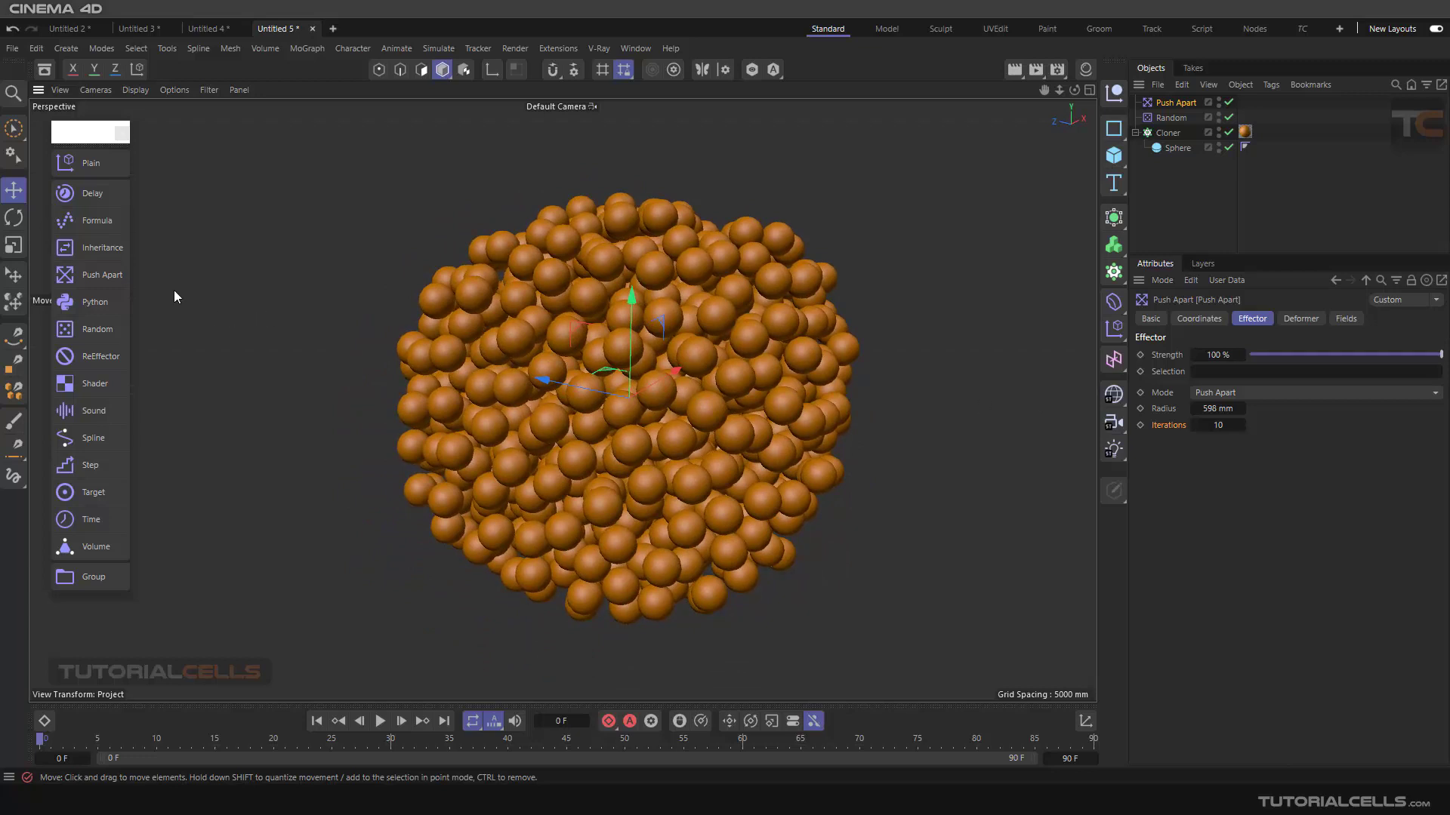
mouse_move(93, 174)
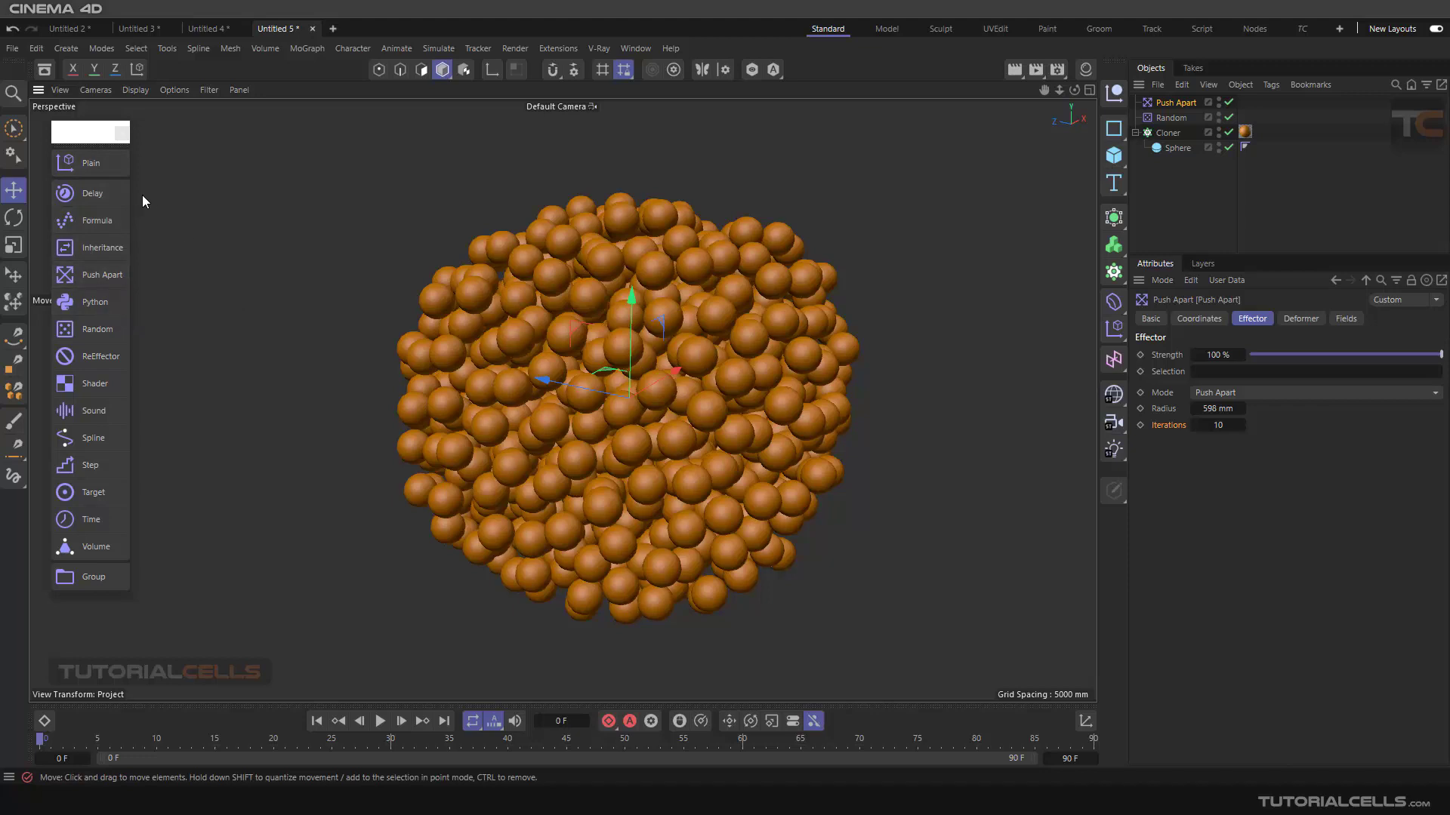
mouse_move(1204, 328)
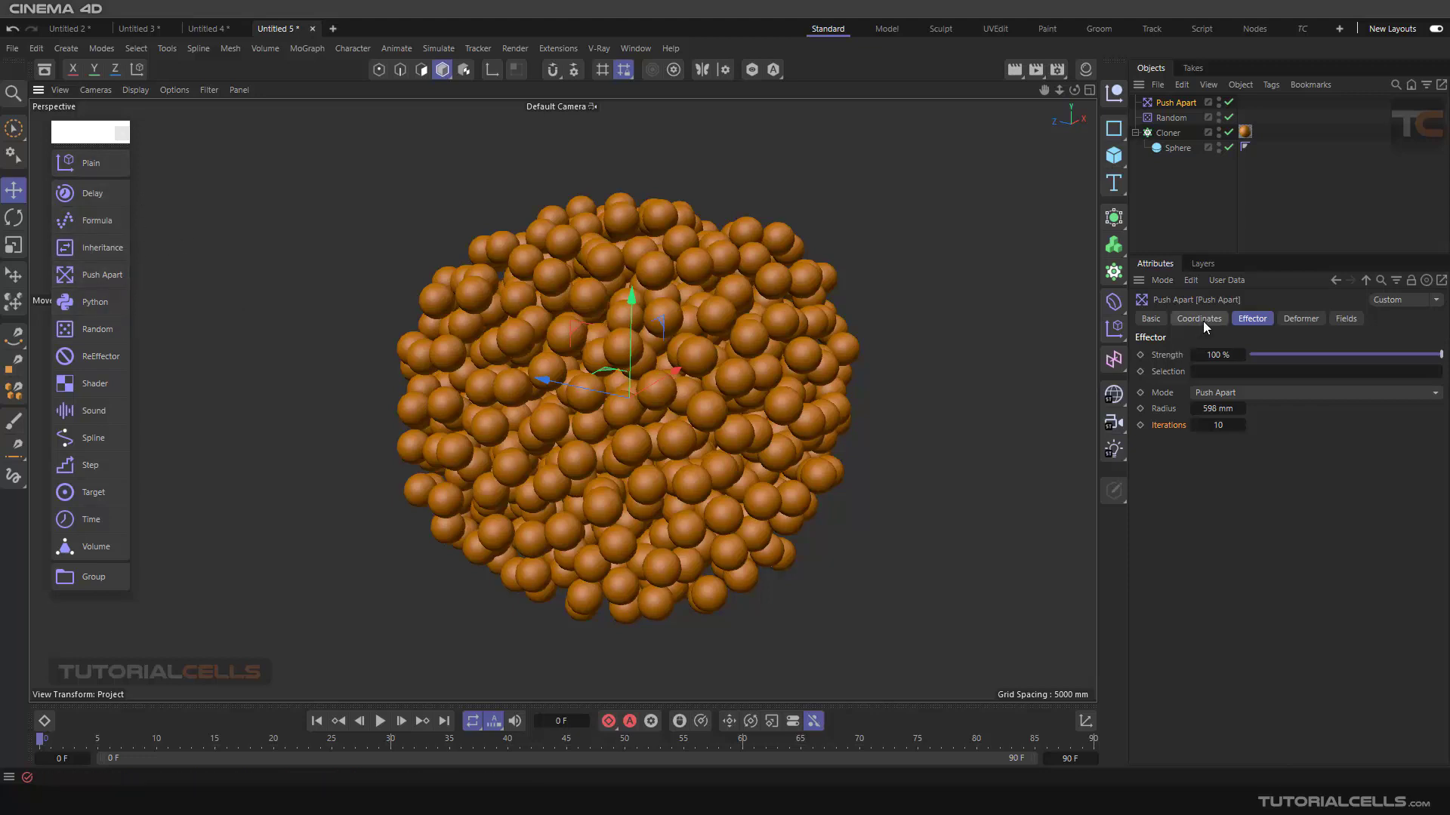
View the effector's Deformer settings, then its Coordinates with zero position, rotation and unit scale.
left_click(1298, 319)
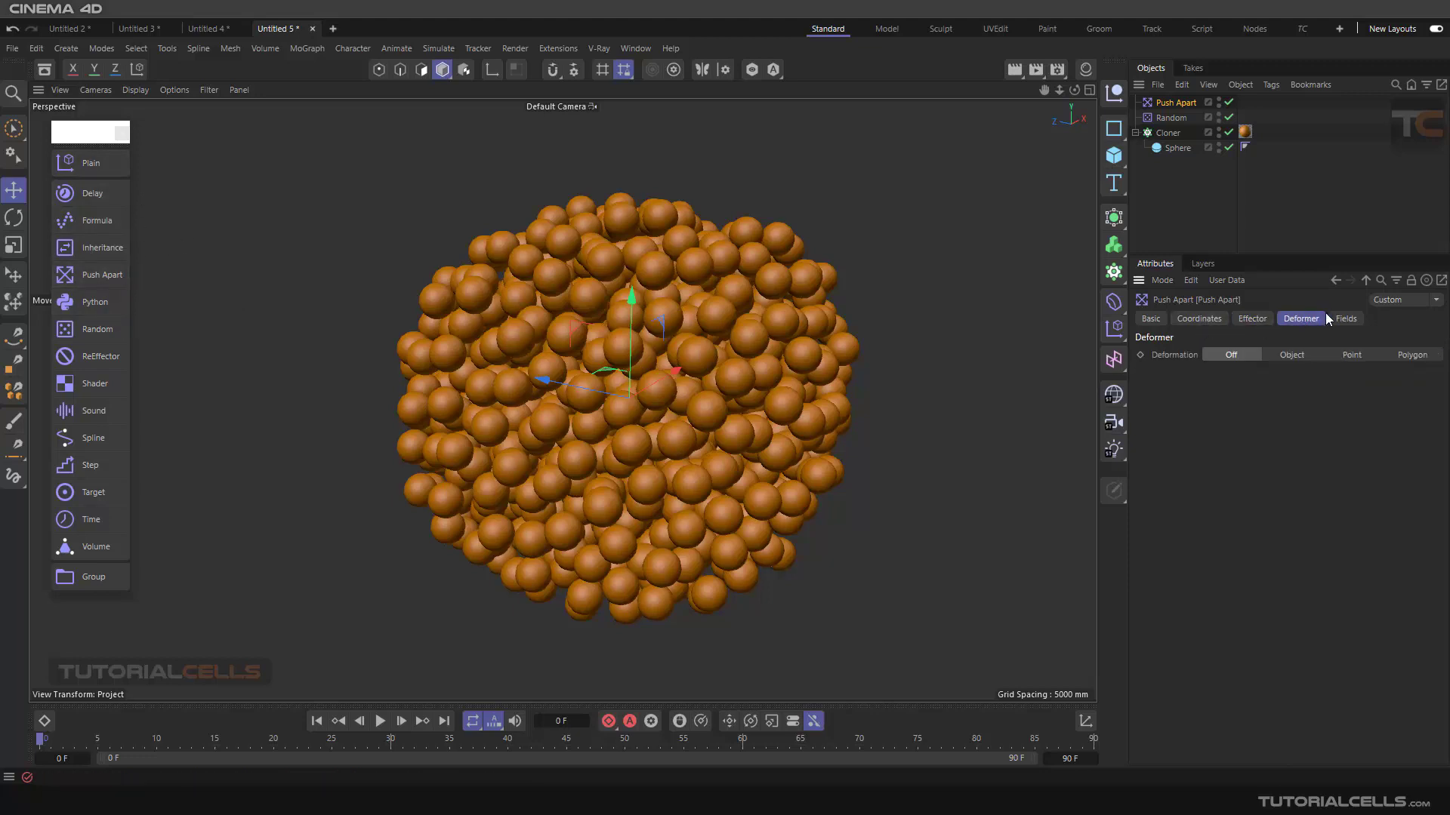
left_click(1197, 319)
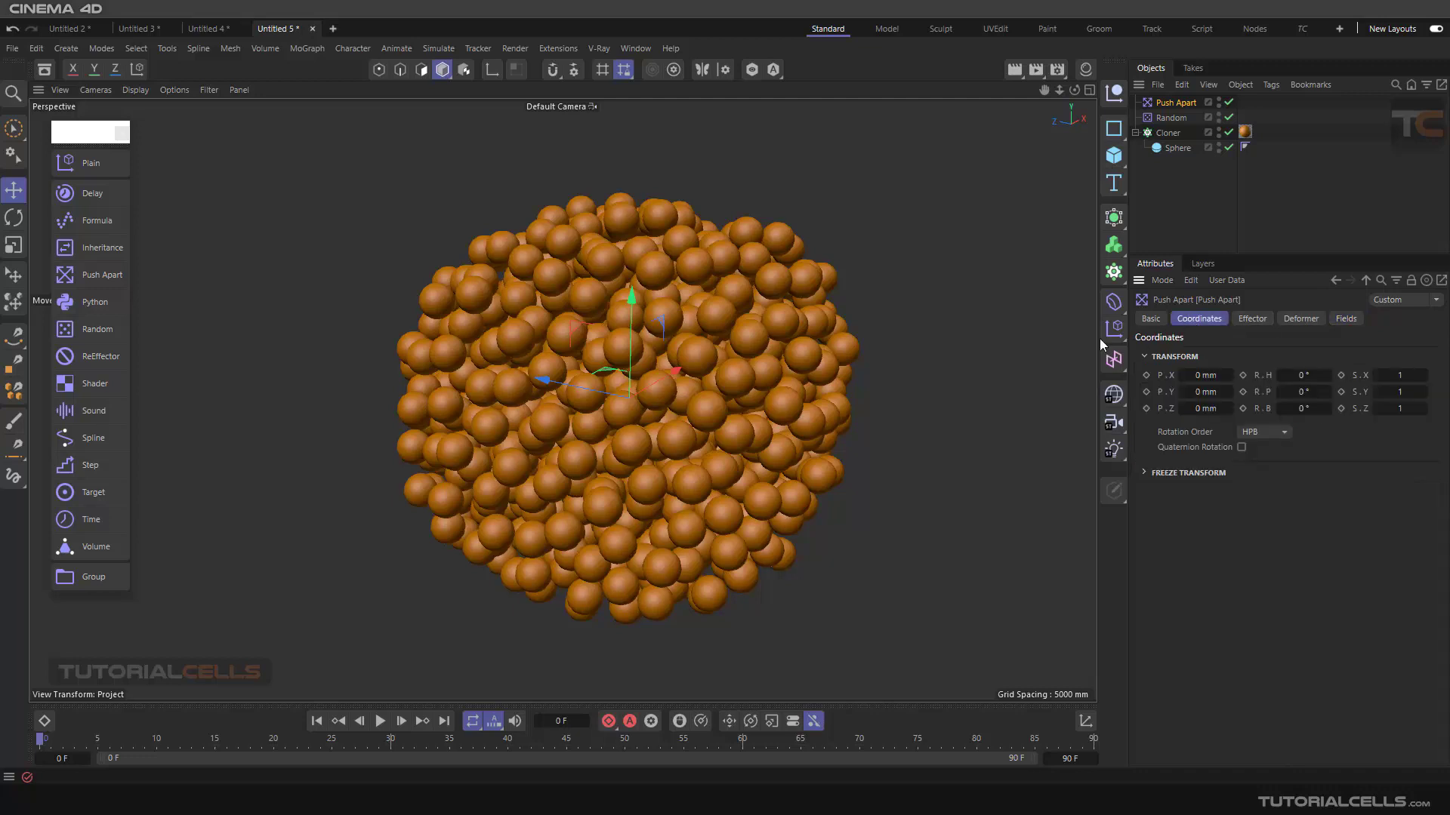